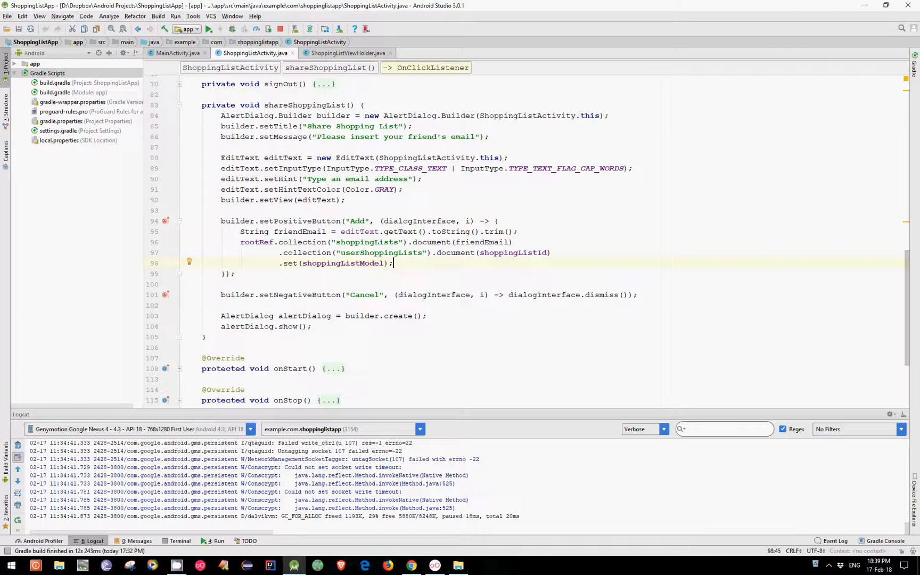
mouse_move(429, 124)
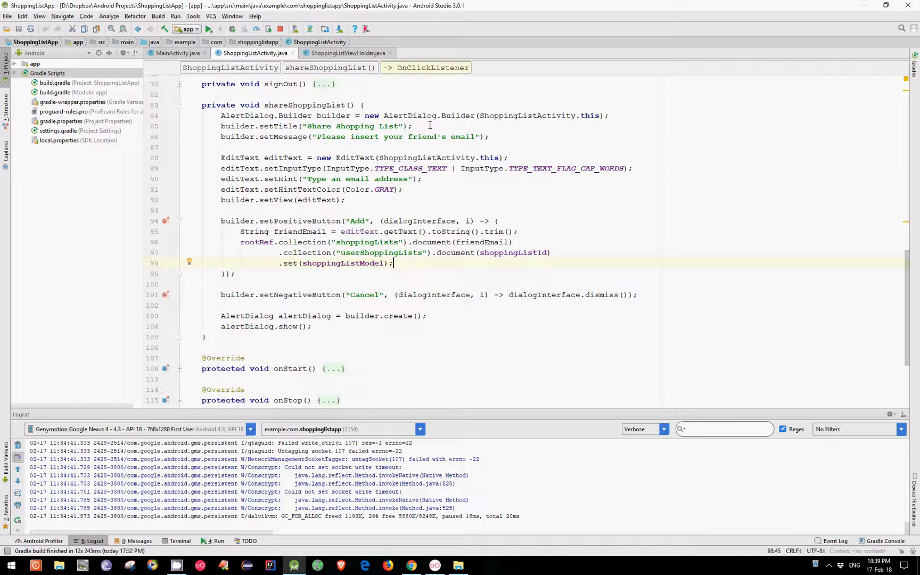
Begin itemView.setOnLongClickListener(new O…) in ShoppingListViewHolder to handle long presses on each row
click(346, 53)
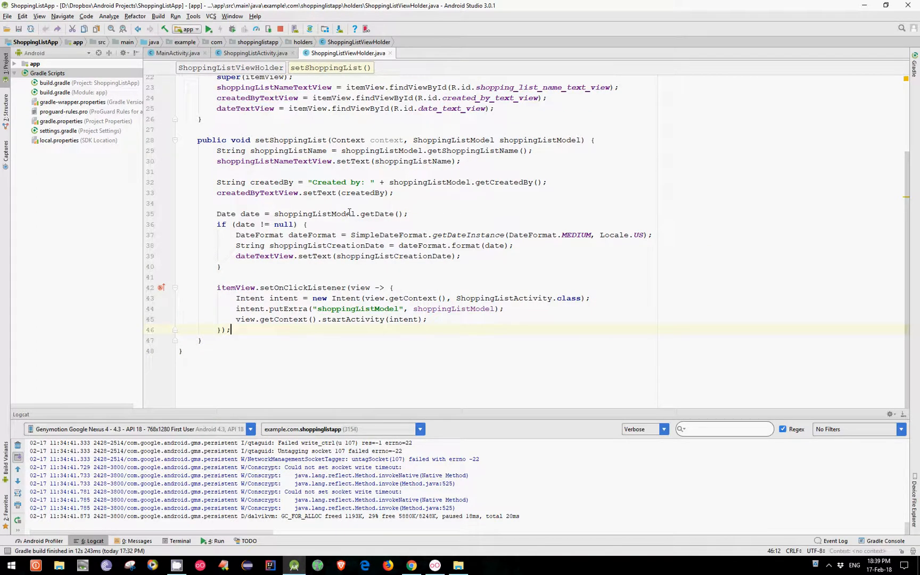
text(itemView.)
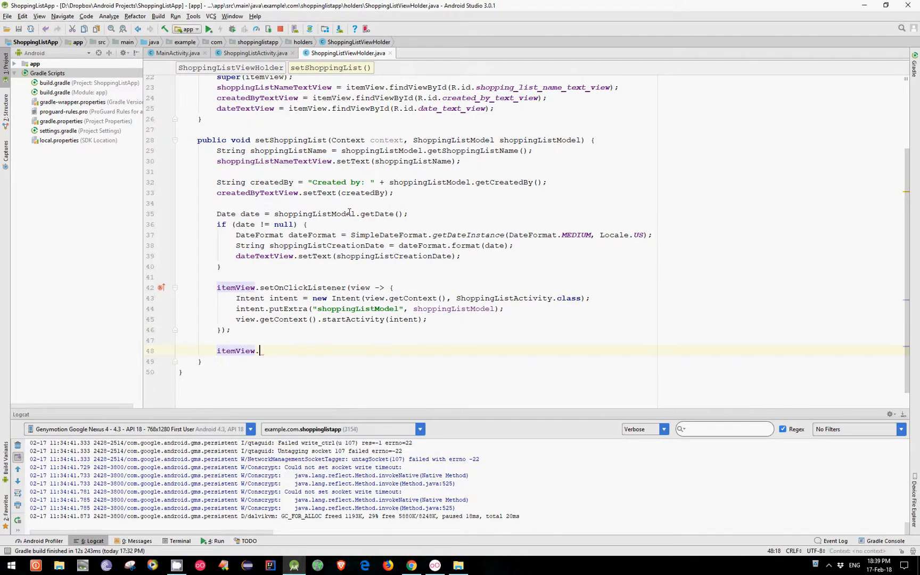
text(.)
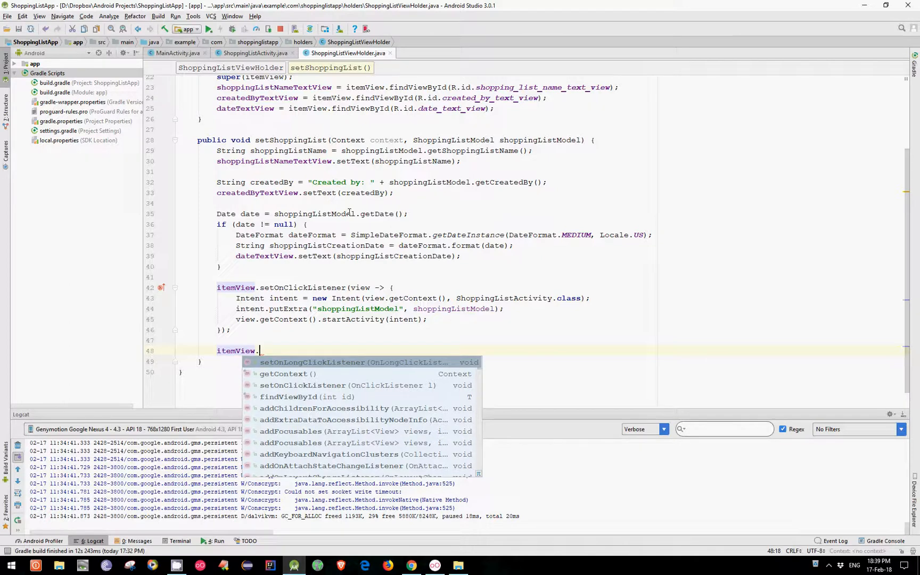
click(313, 362)
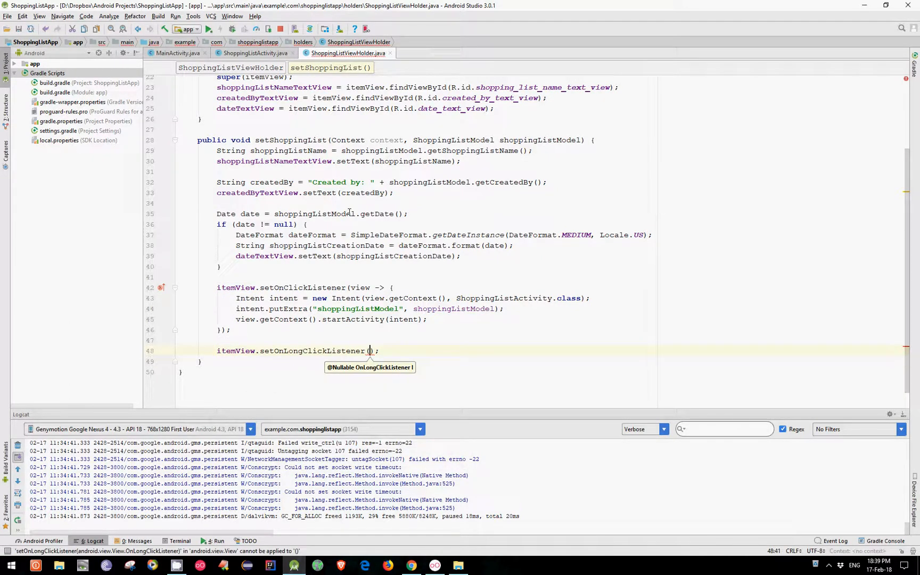
text(new O)
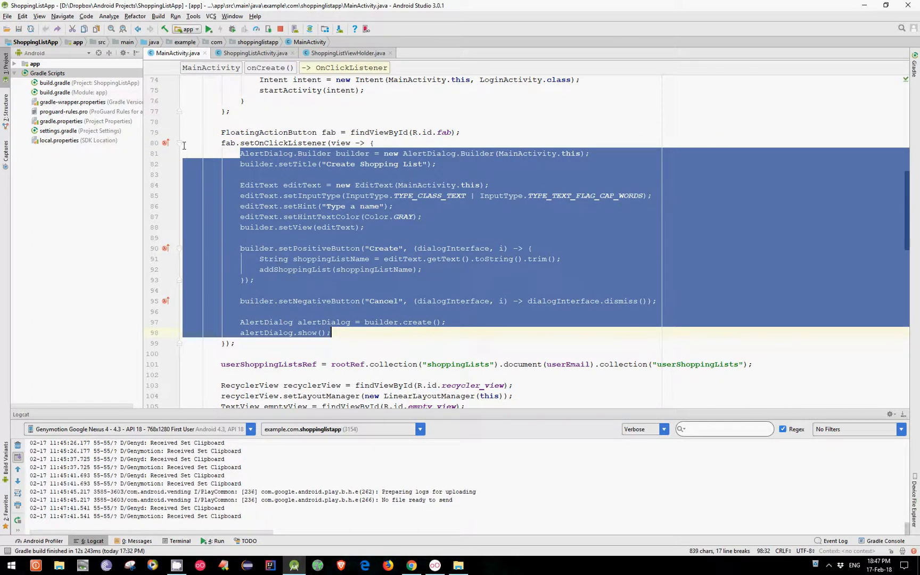
Reuse the dialog code in onLongClick with title "Edit Shopping List Name" and the holder's context
click(345, 53)
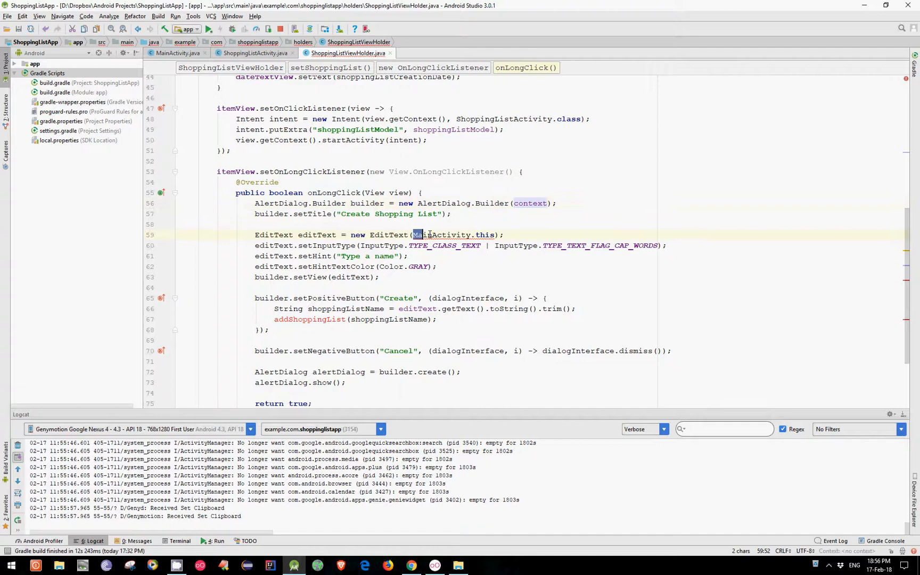
text(context)
click(353, 213)
text(Edi)
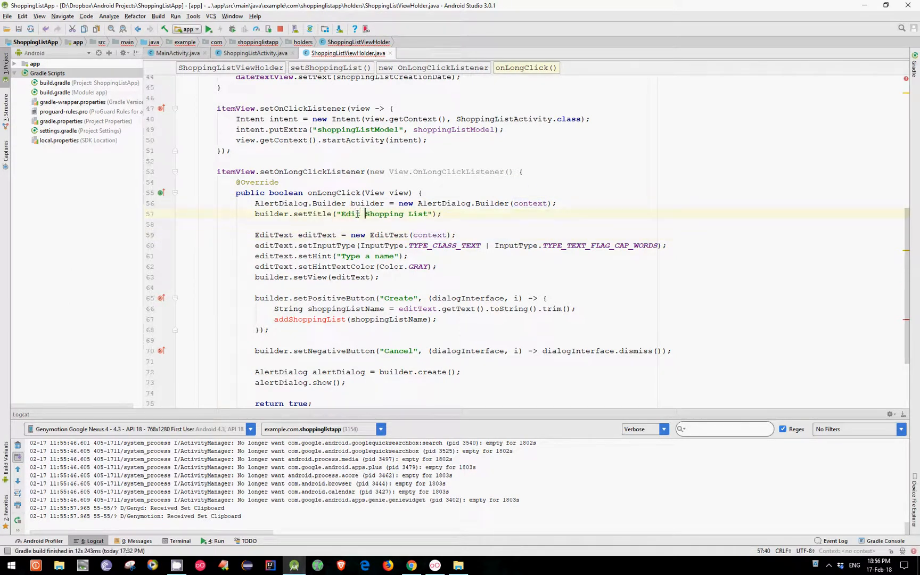
text(Name)
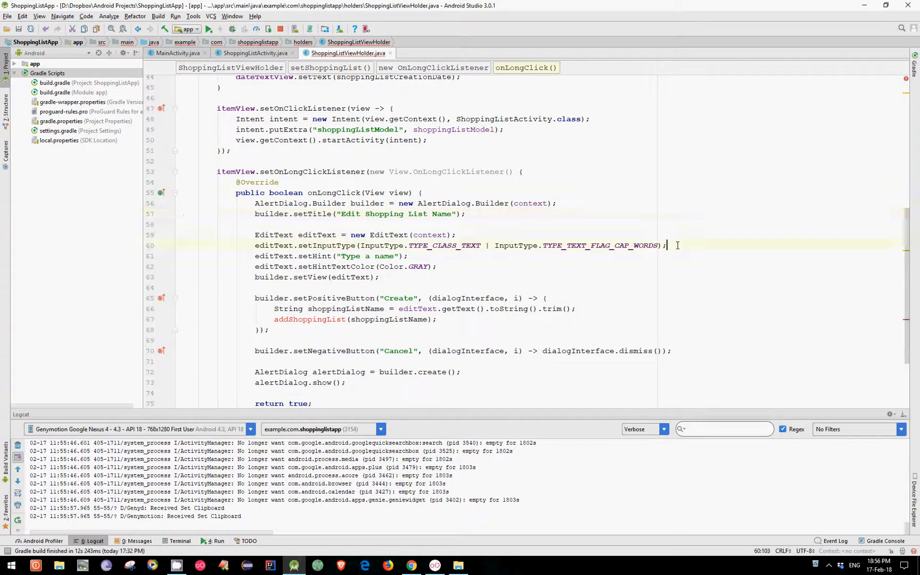
text(editText)
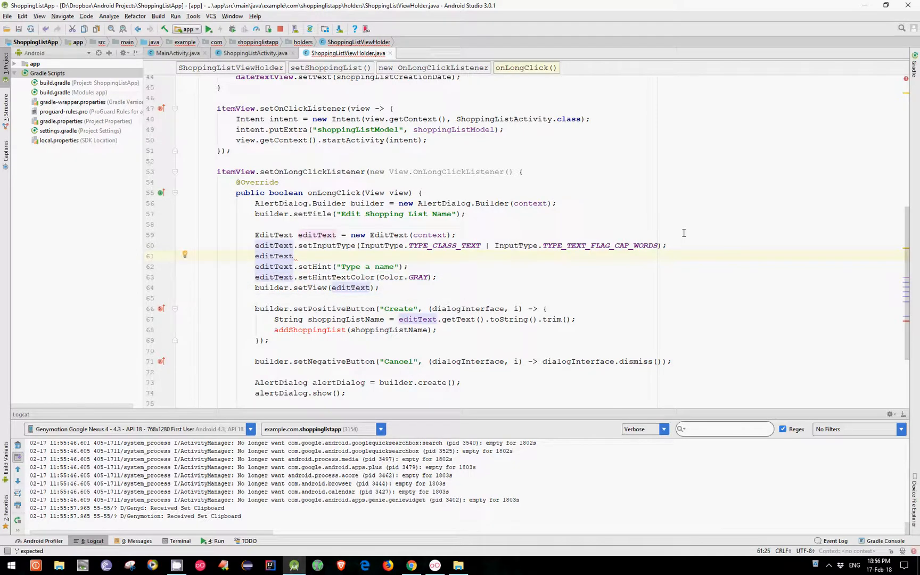
Pre-fill the edit text with shoppingListName and place the selection at getText().length()
text(.set)
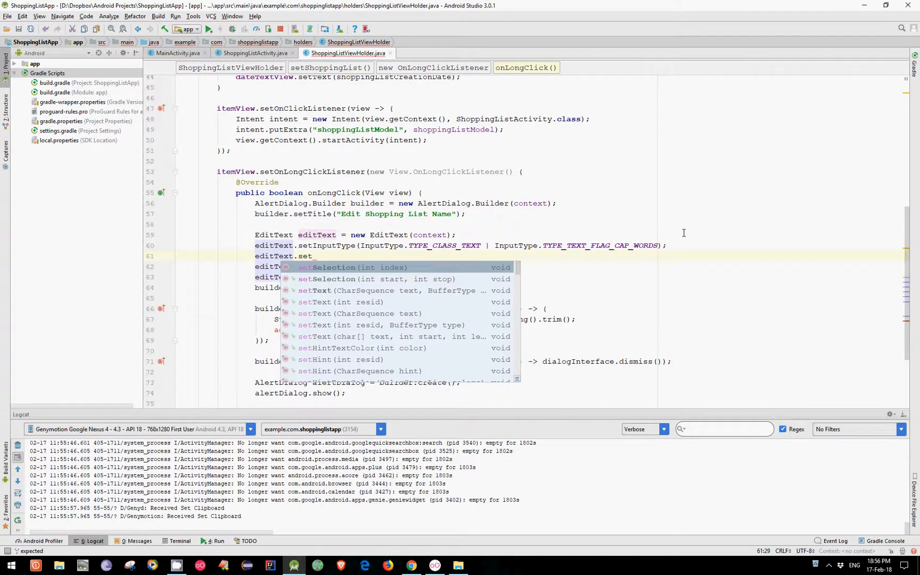
text(Text(shoppingListName);)
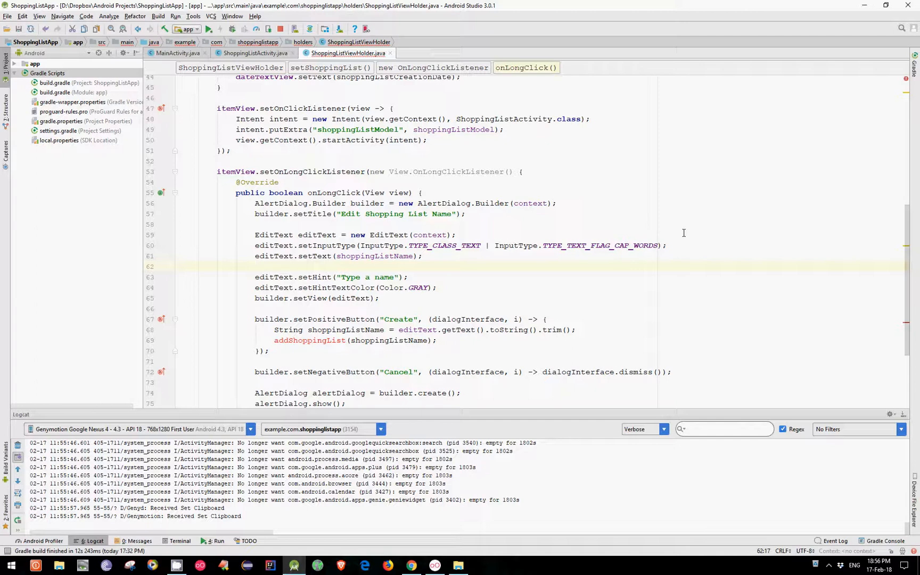
text(editText)
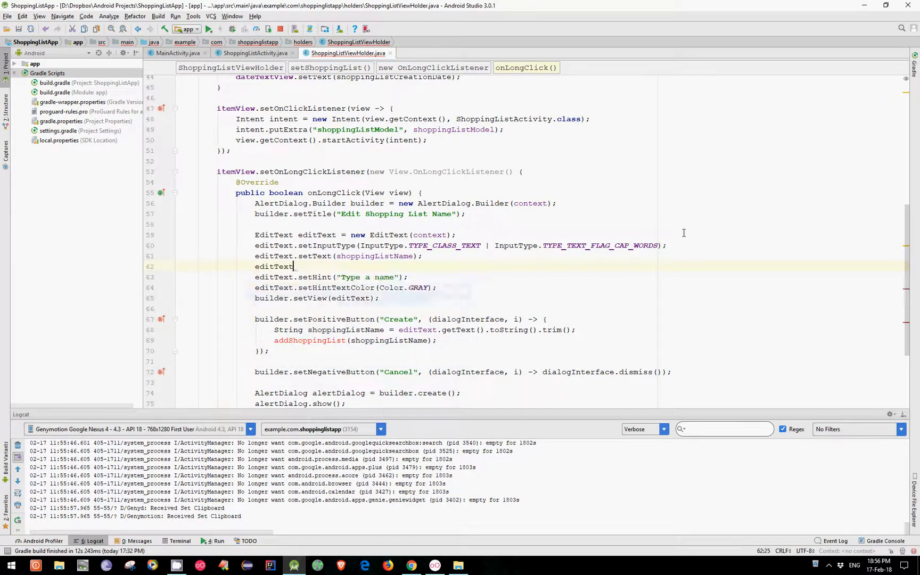
text(setSelection(editText.getT);)
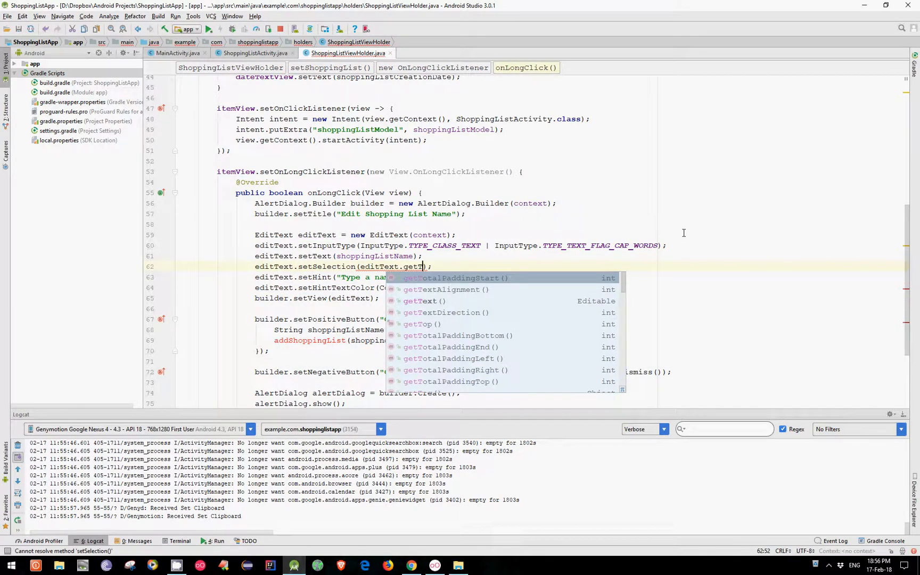
text(getText().)
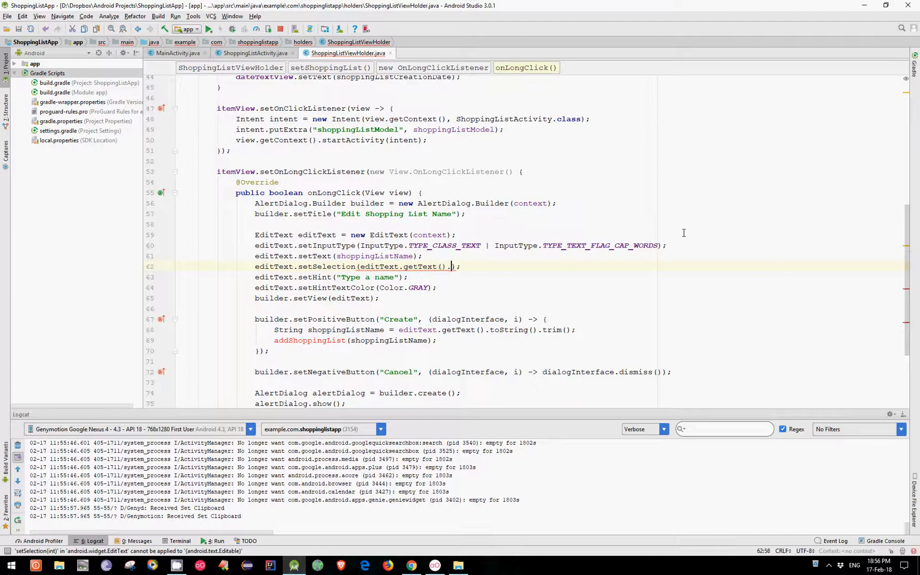
text(length()
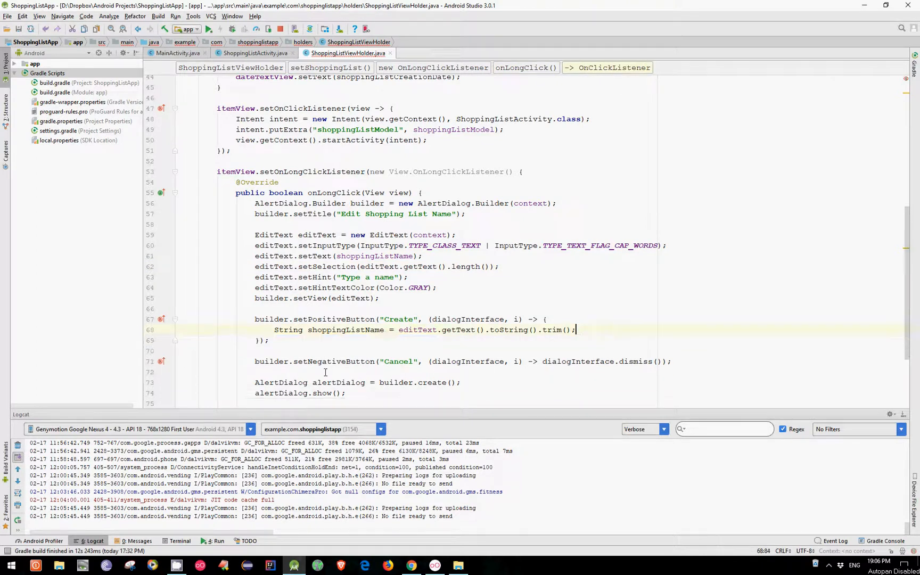
mouse_move(343, 330)
text(newS)
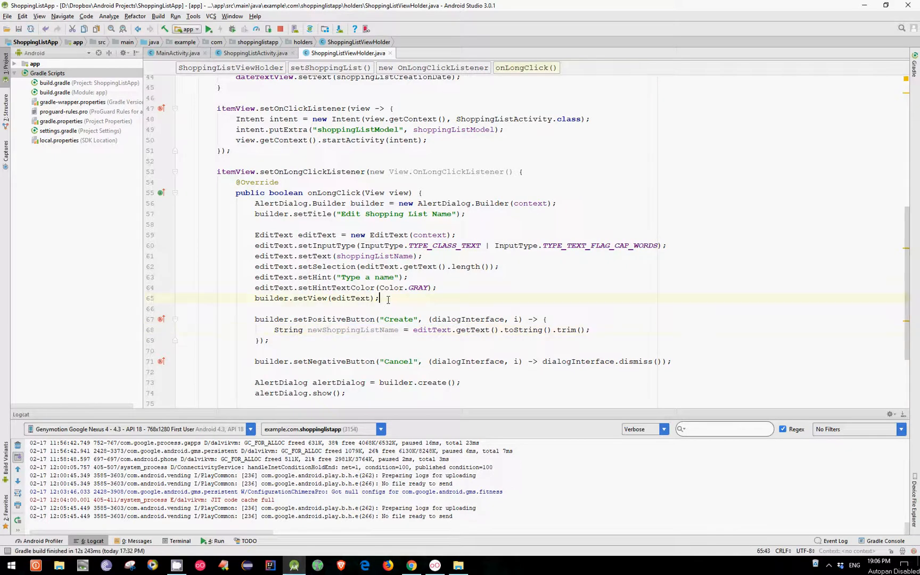
Declare a FirebaseFirestore rootRef and a Map<String, Object> map = new HashMap<>()
text(FirebaseFirestore rootRef =)
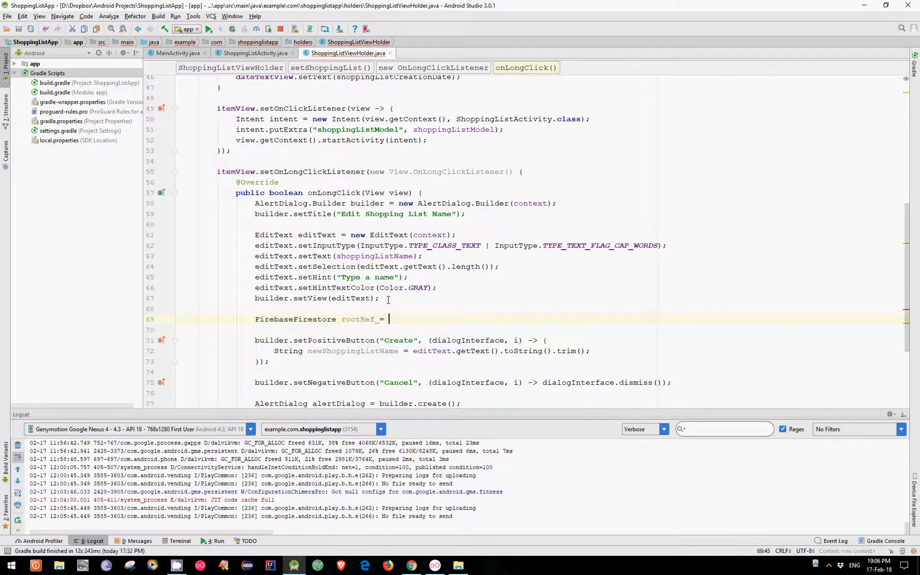
text(FirebaseFirestore.getInstance()
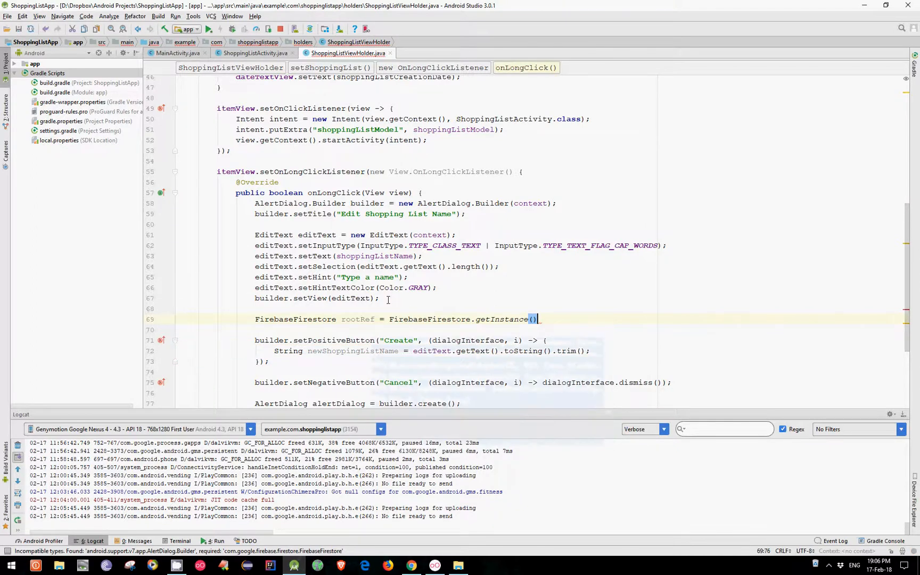
text(;)
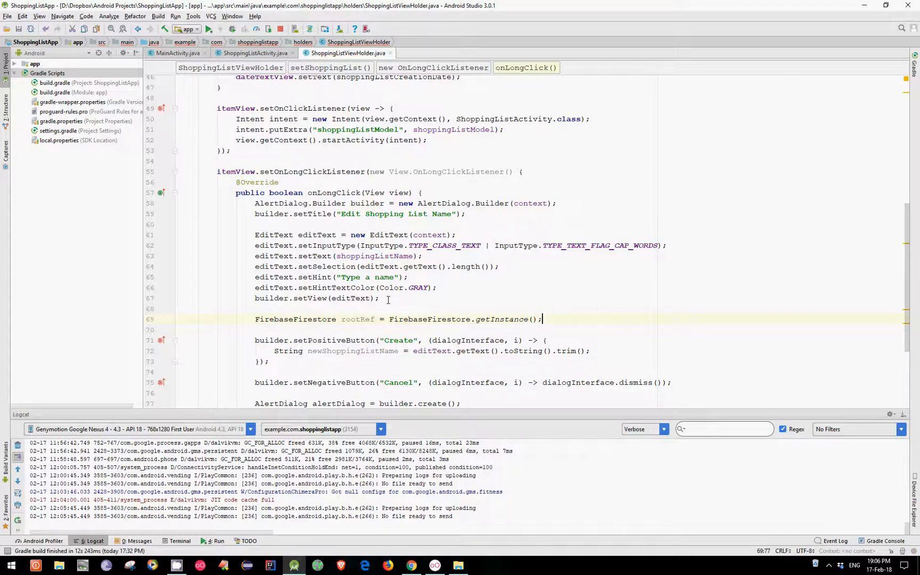
text(Map)
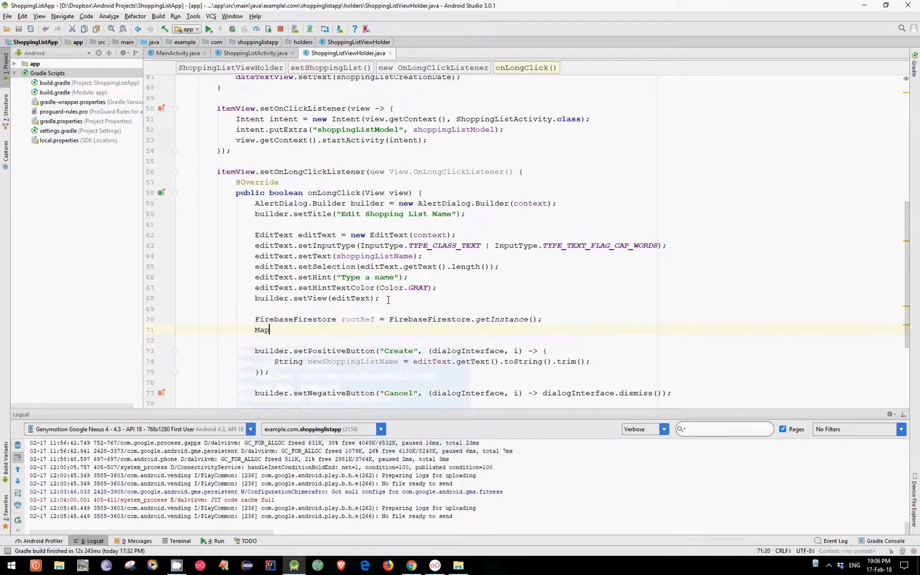
text(<S>)
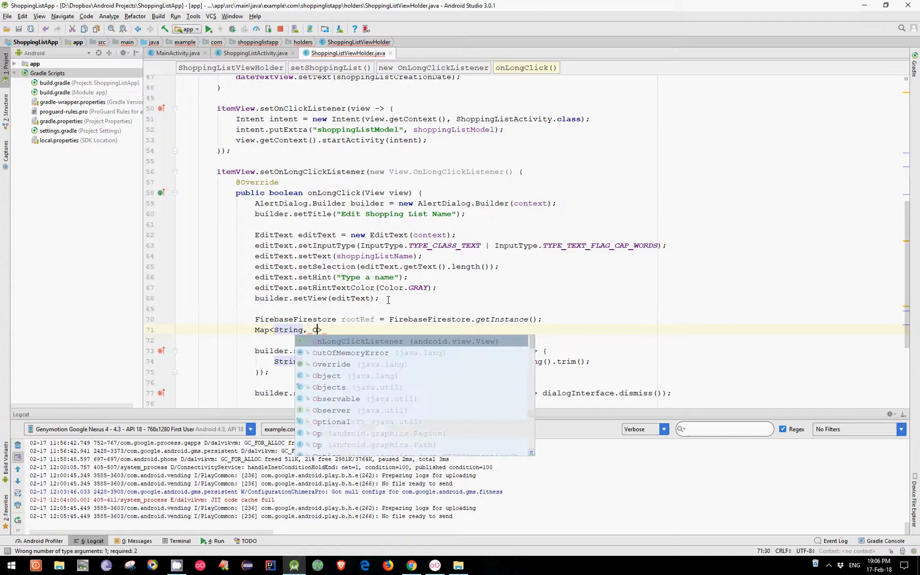
text(Object> map = new)
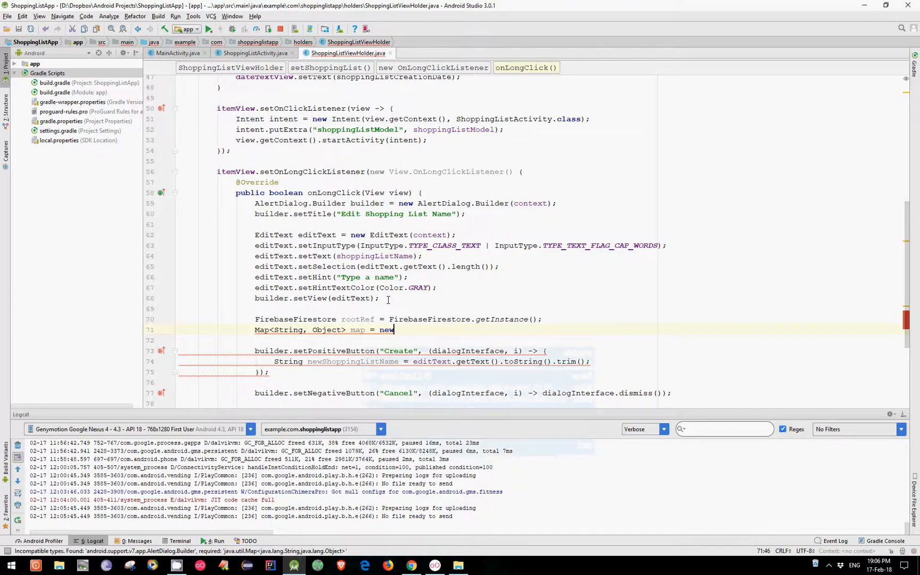
text(HashMap<>())
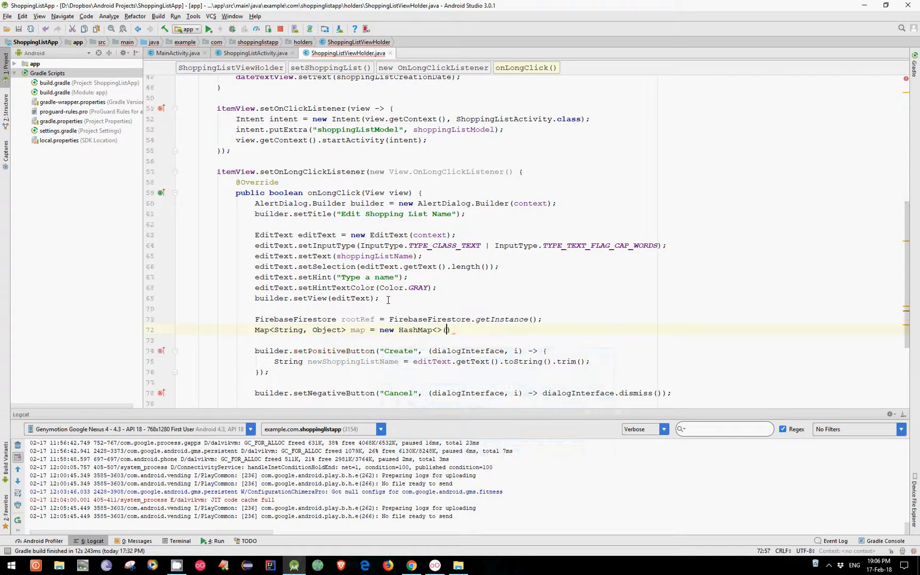
text();)
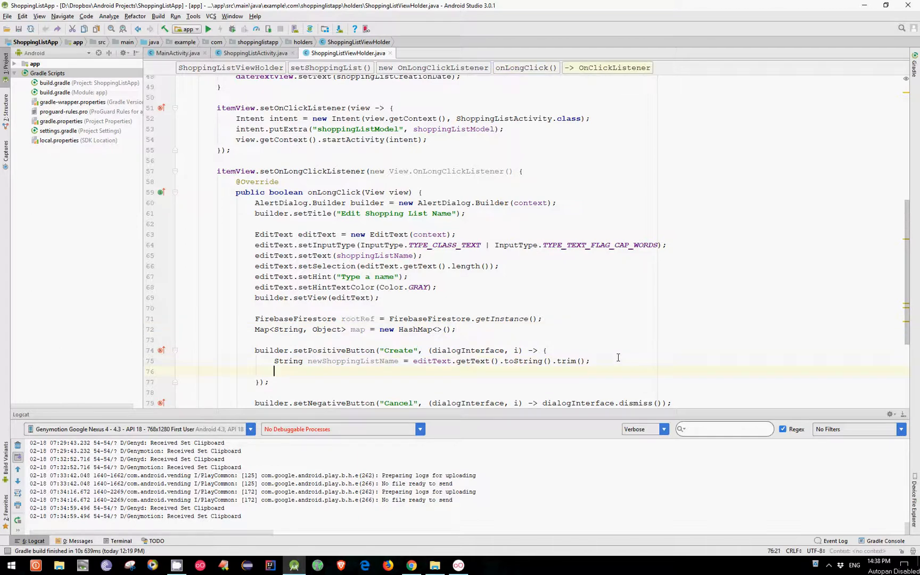
In the confirm action add map.put("shoppingListName", newShoppingListName)
text(map)
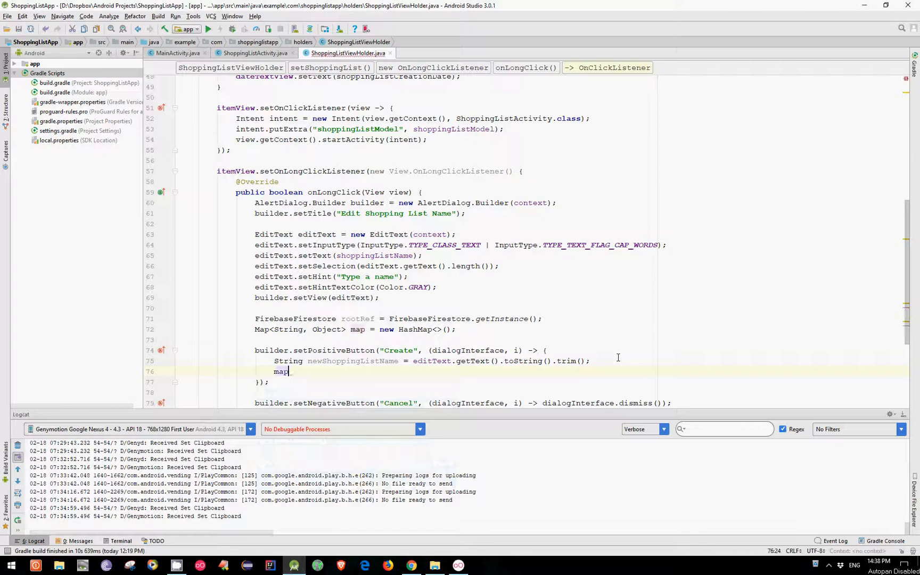
text(.put(""))
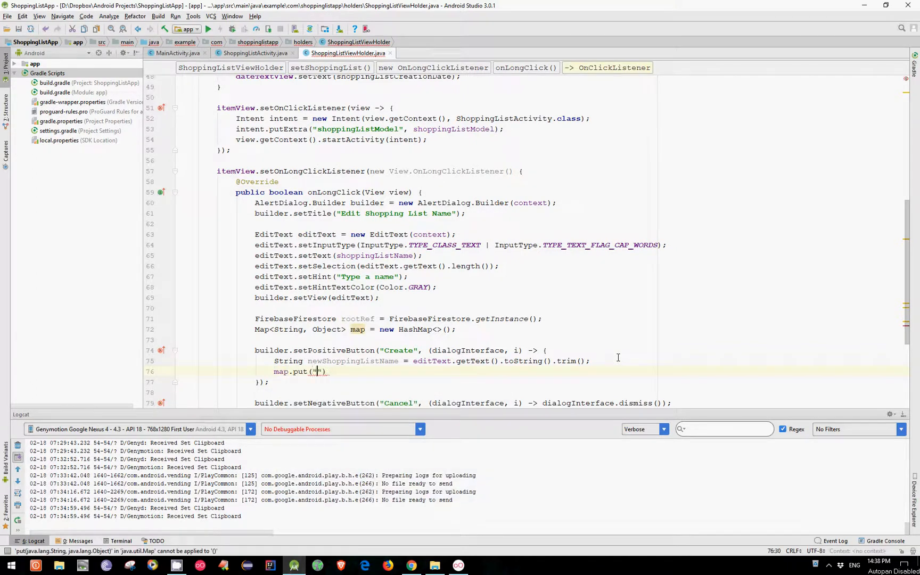
text(shoppingListName)
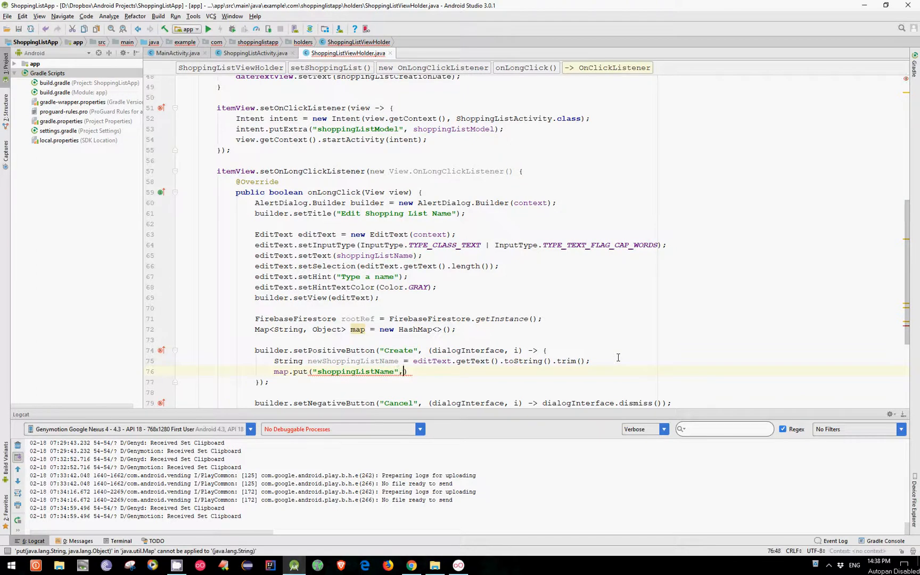
text(newShoppingListName)
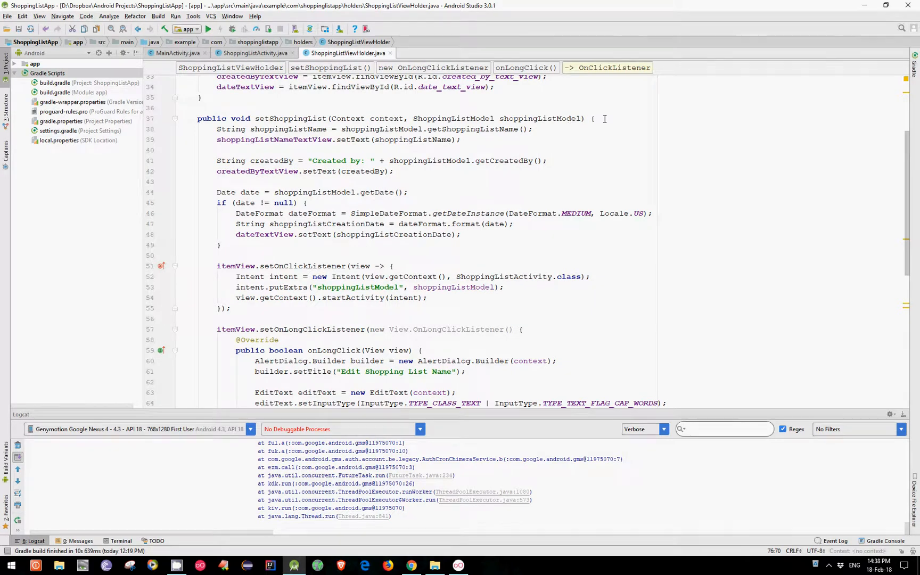
Add String shoppingListId = shoppingListModel.getShoppingListId() at the top of setShoppingList
text(String)
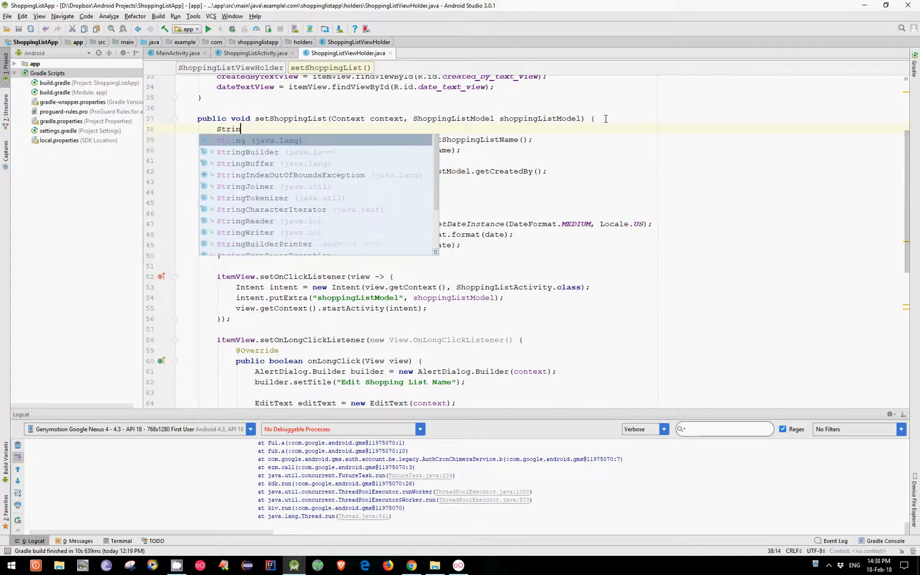
text(shoppingListId)
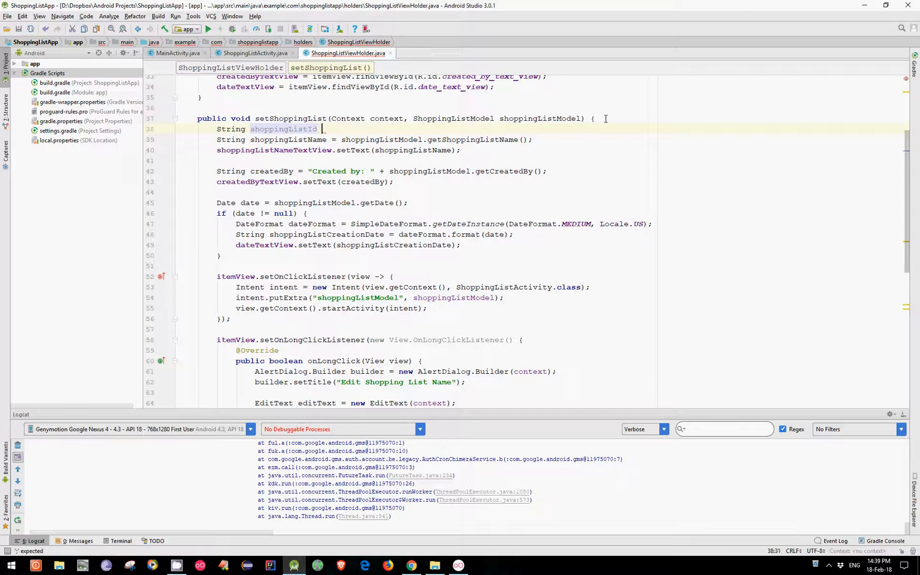
text(=)
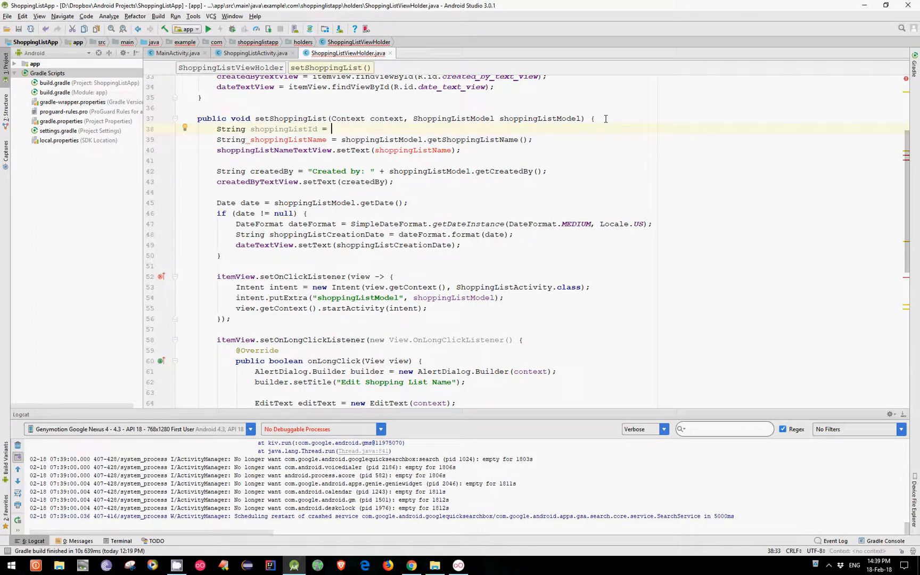
text(shoppingListModel.getShoppingListId();)
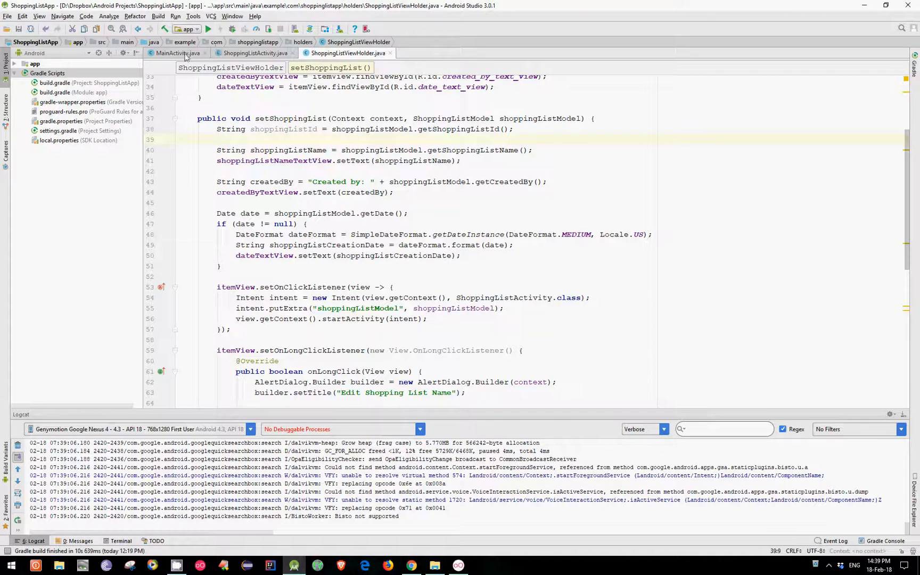
click(176, 54)
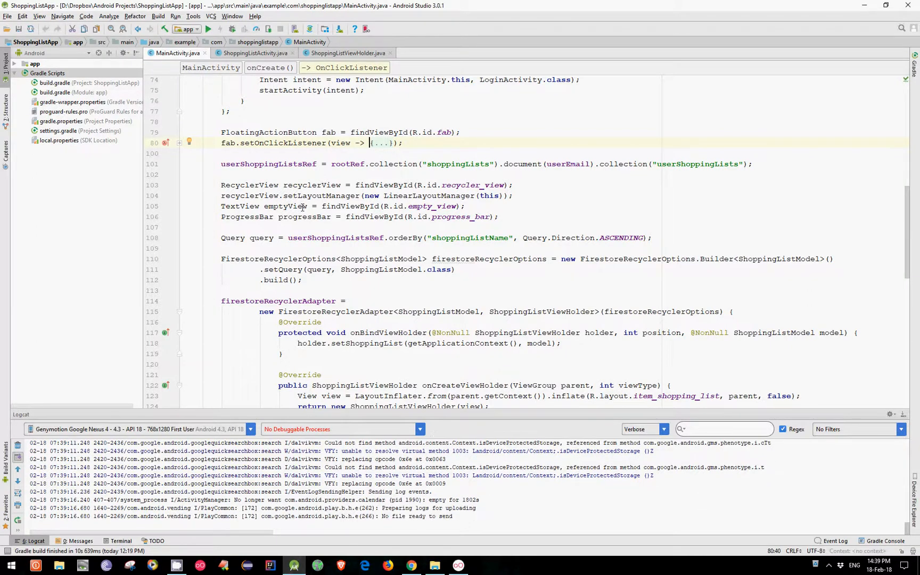
Insert a String userEmail parameter after context in the setShoppingList signature
scroll(down, 3)
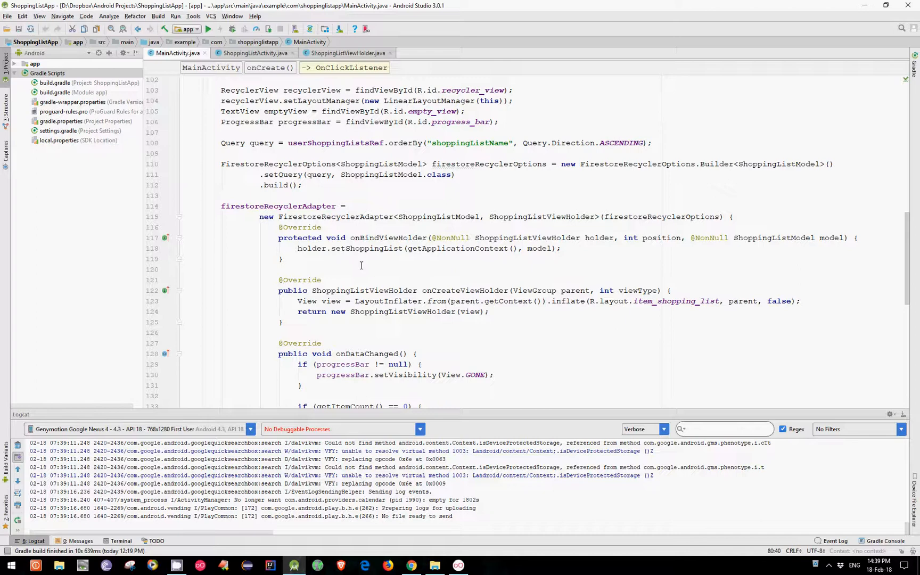
click(527, 248)
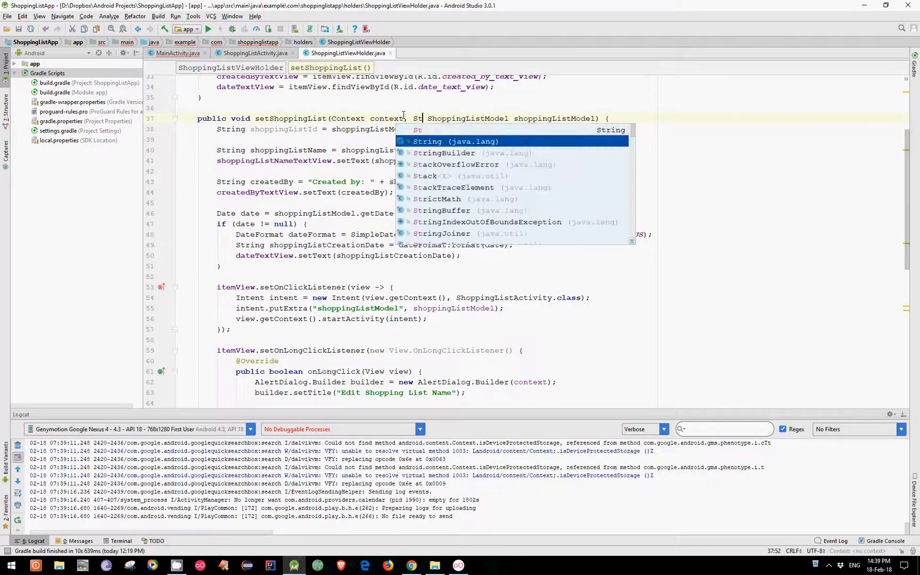
text(ring users)
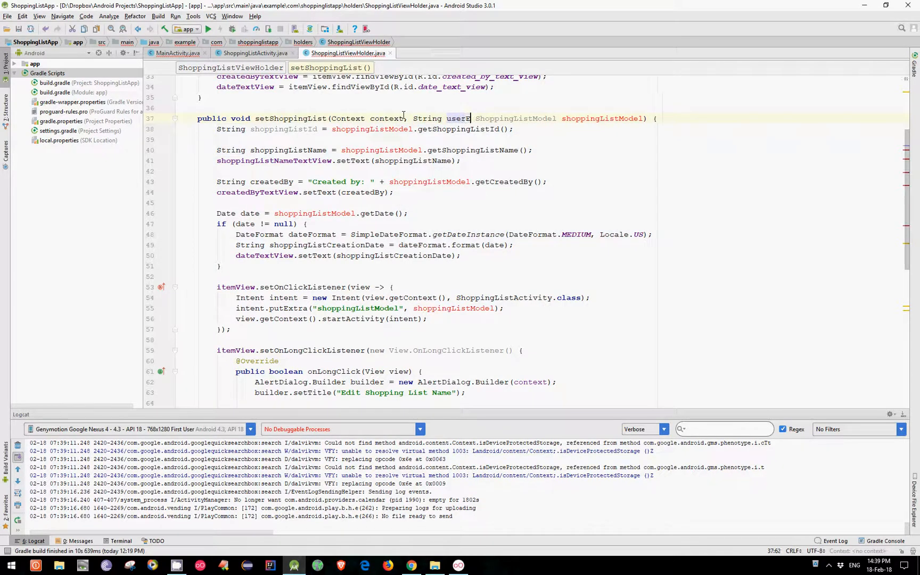
text(Email,)
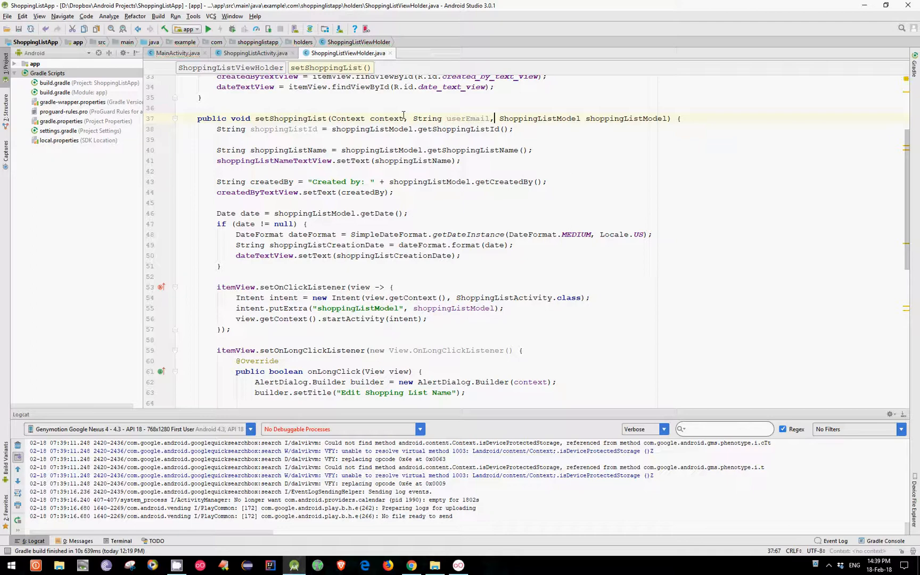
Chain rootRef.collection("shoppingLists").document(userEmail).collection("userShoppingLists") in the confirm handler
scroll(down, 3)
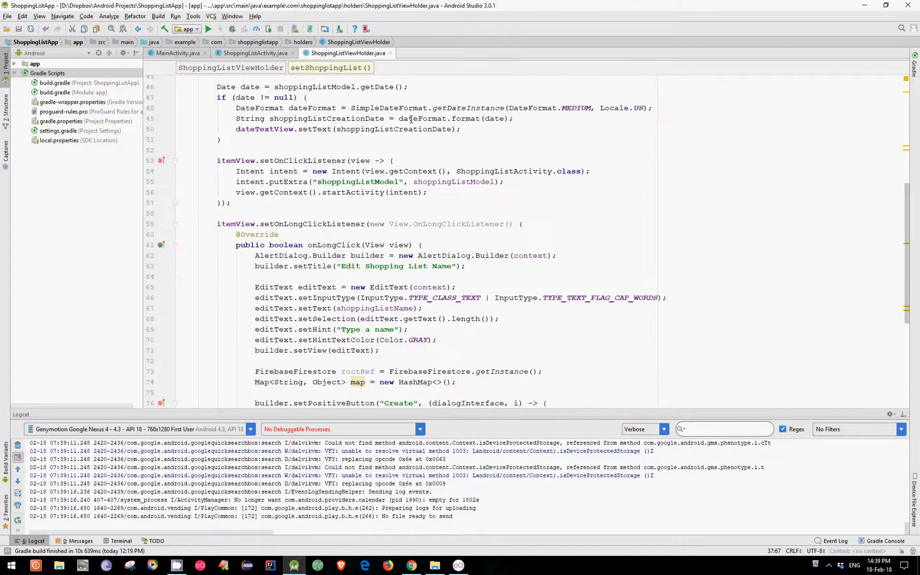
scroll(down, 3)
text(map.put("shoppingListName", newShoppingListName);)
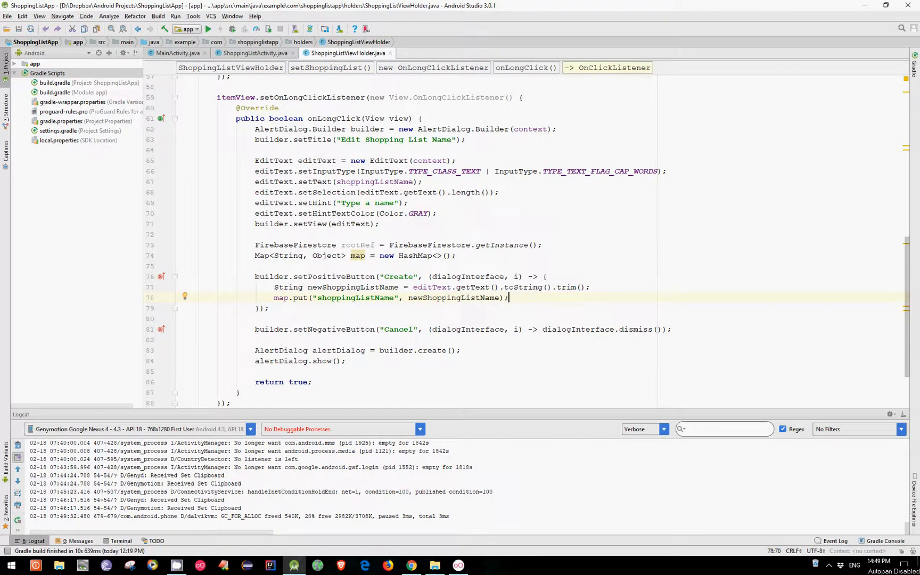
text(rootRef.collection(")
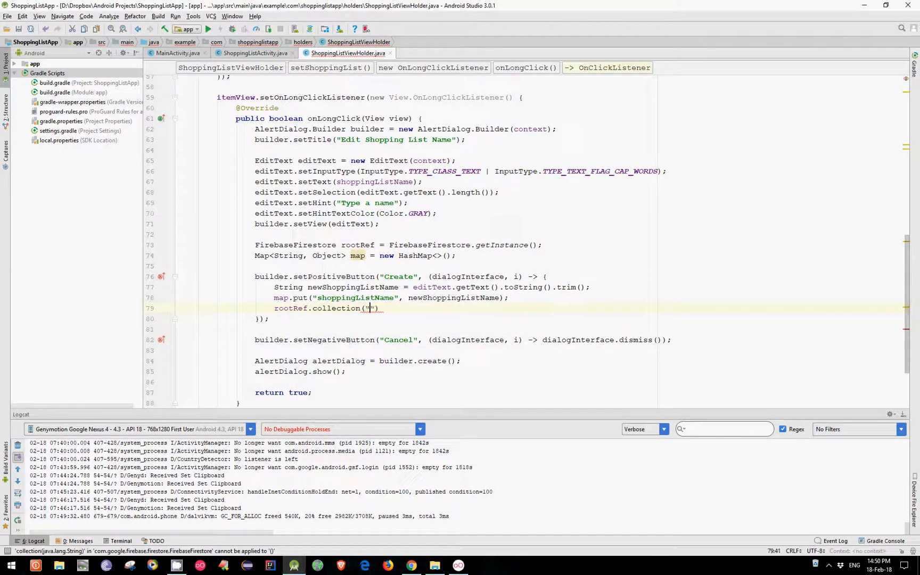
text(shoppin)
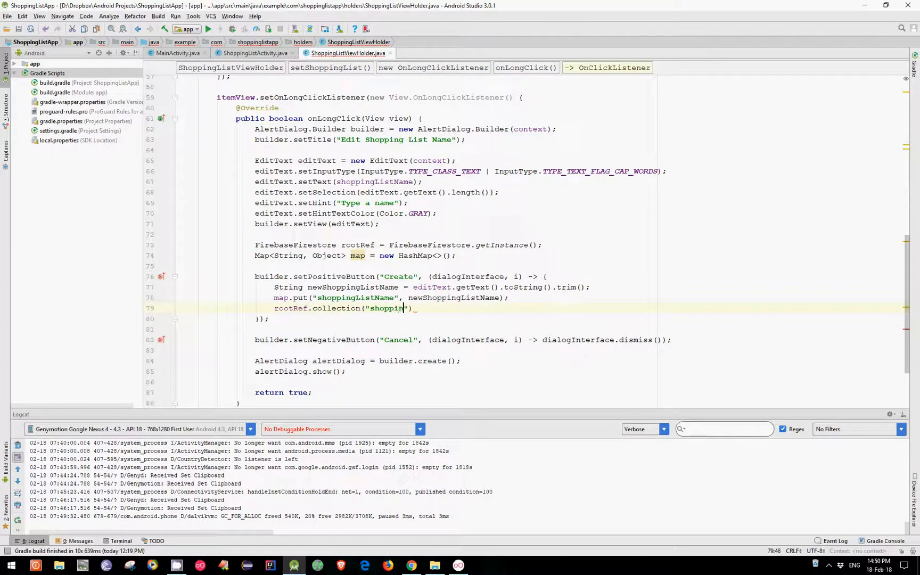
text(gLists)
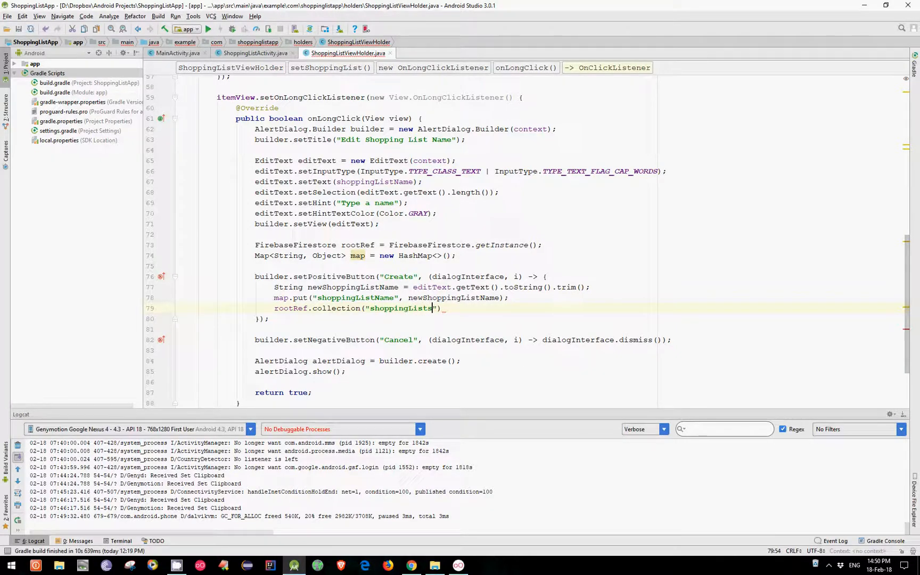
text(.document())
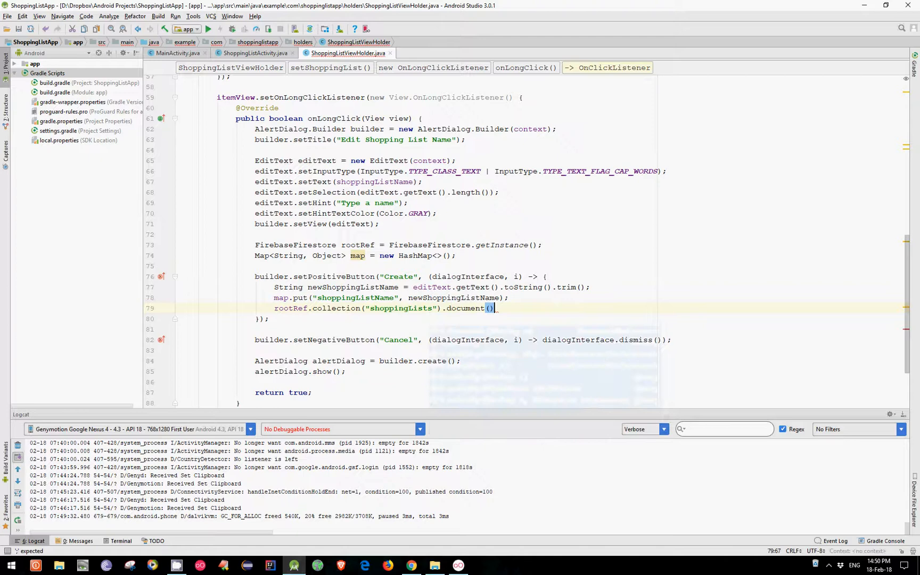
text(userEmail)
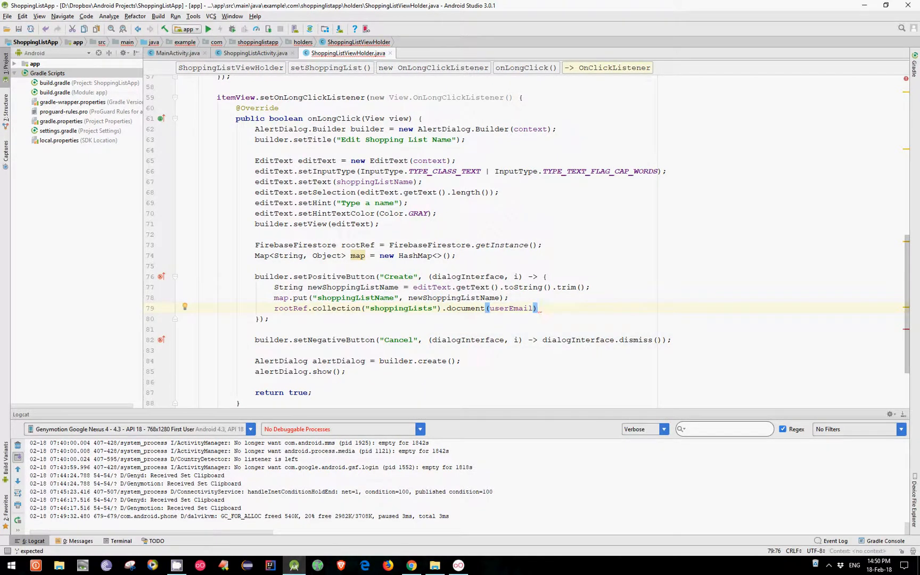
text(.collection())
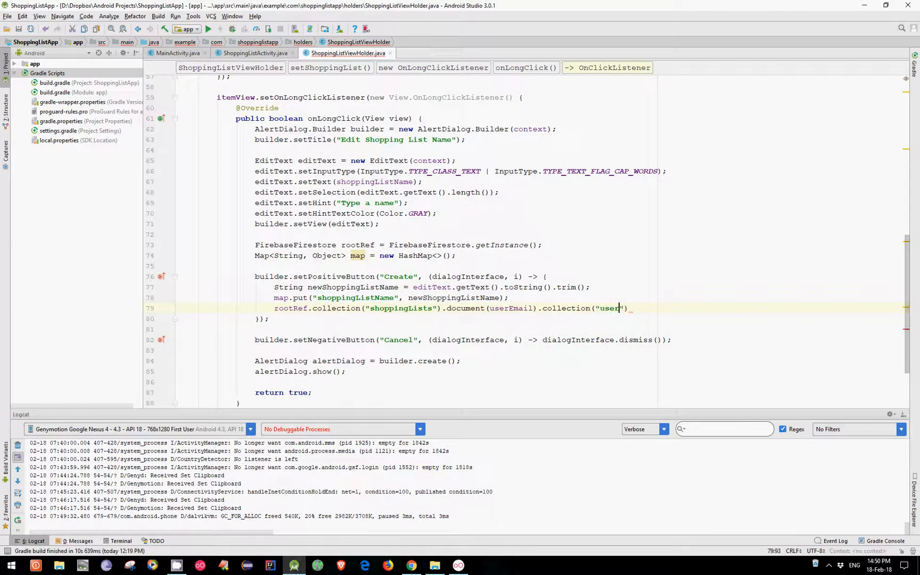
text(ShoppingLists)
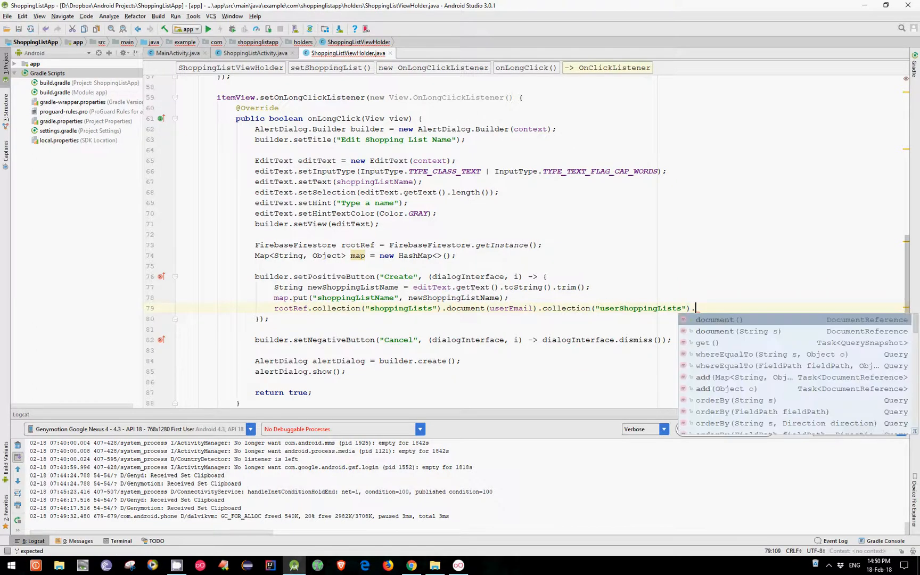
Finish with .document(shoppingListId).update(map); to write the new name to Firestore
text(document()
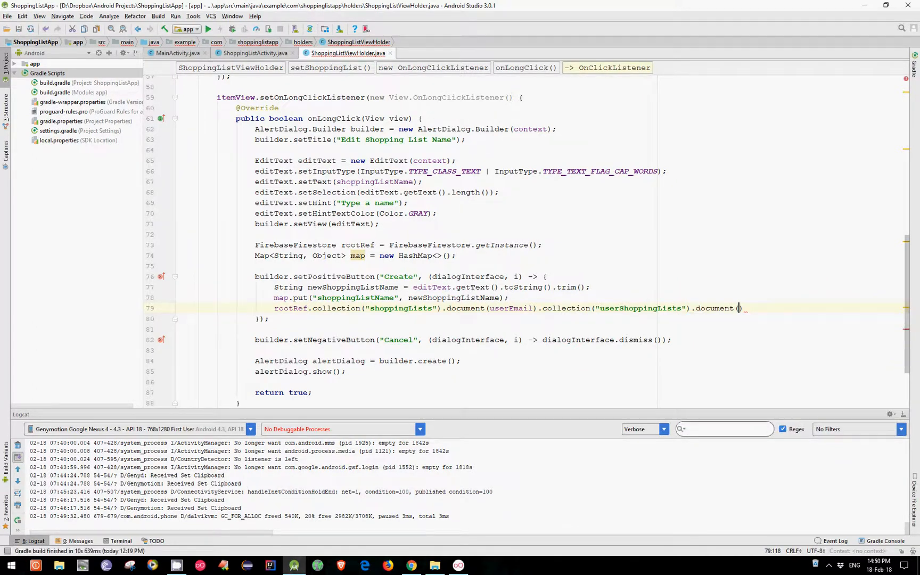
text(shoppingListId)
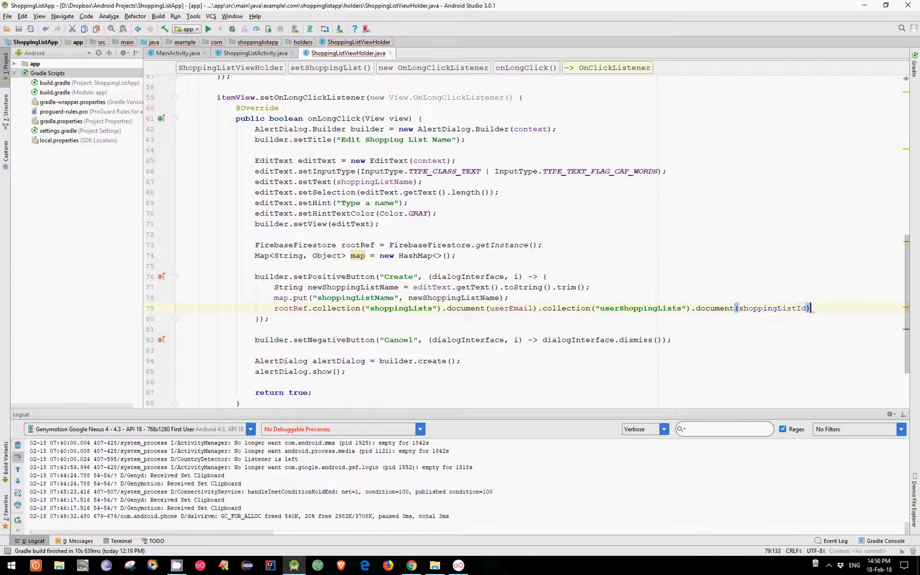
text(.)
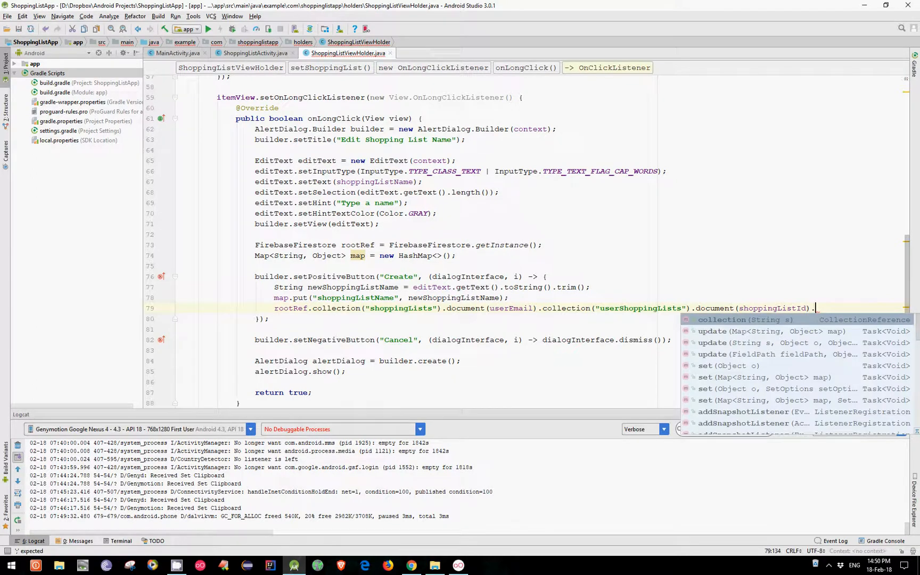
text(update(ma)
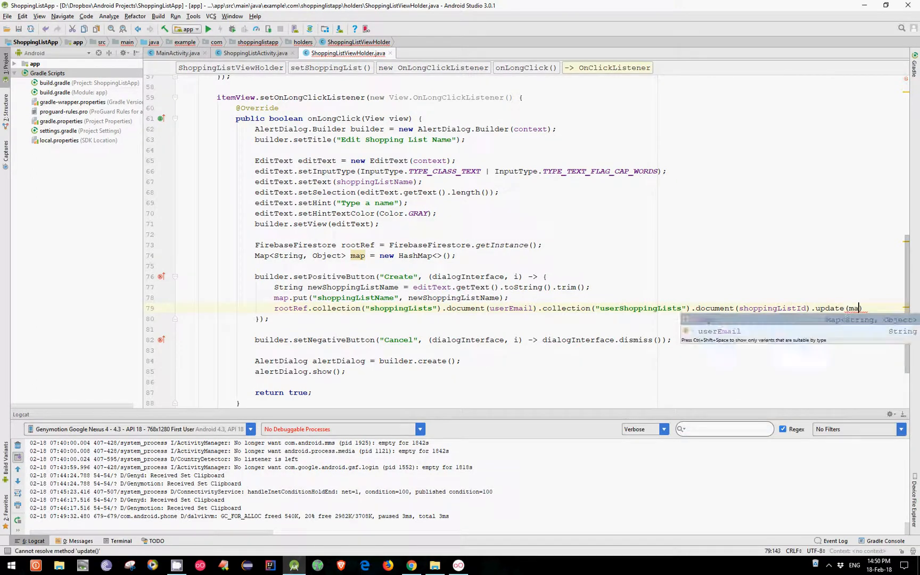
text(p);)
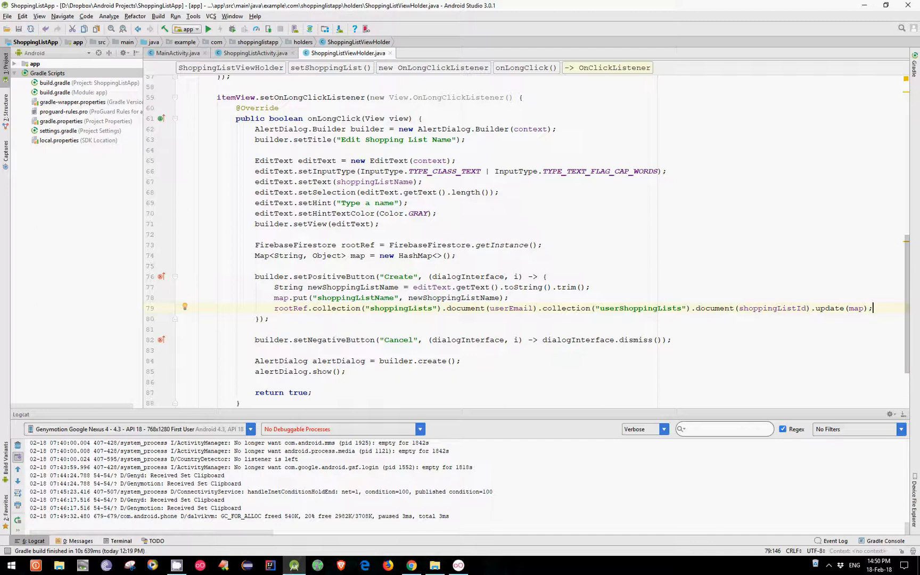
Pass context instead of getApplicationContext() to setShoppingList in MainActivity
click(175, 53)
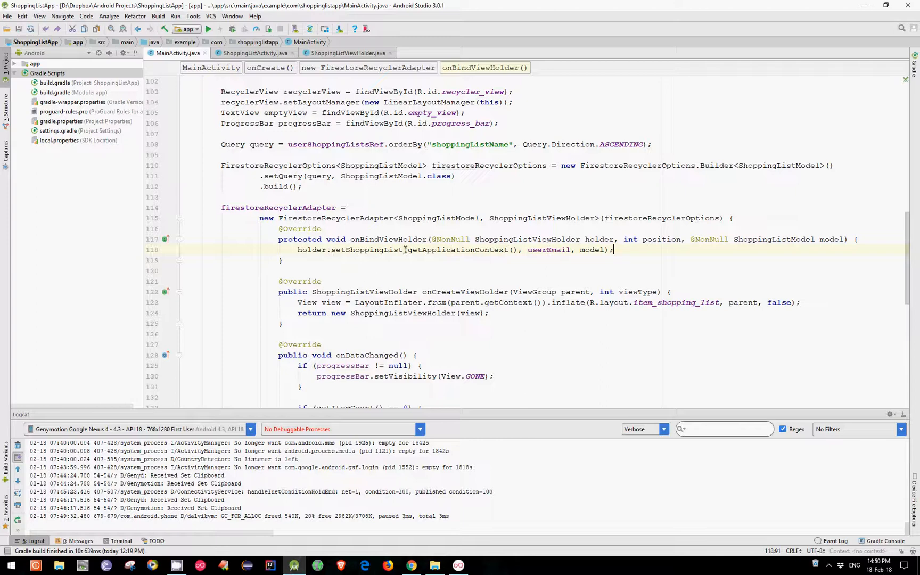
double_click(461, 249)
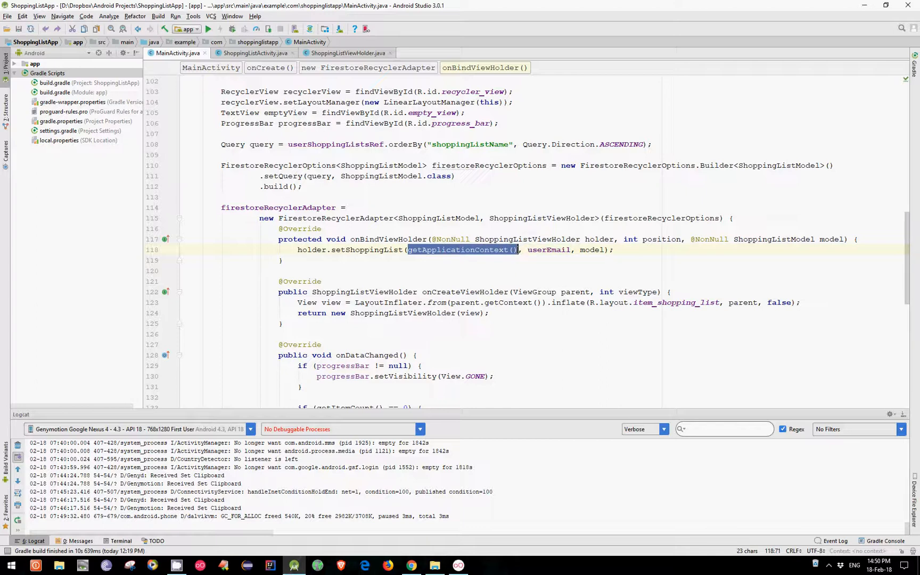
text(con)
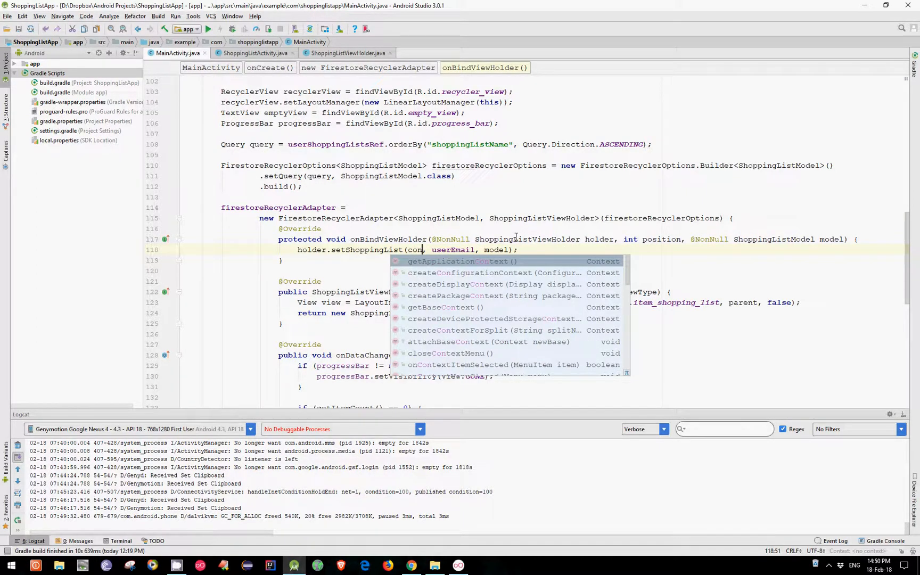
text(text)
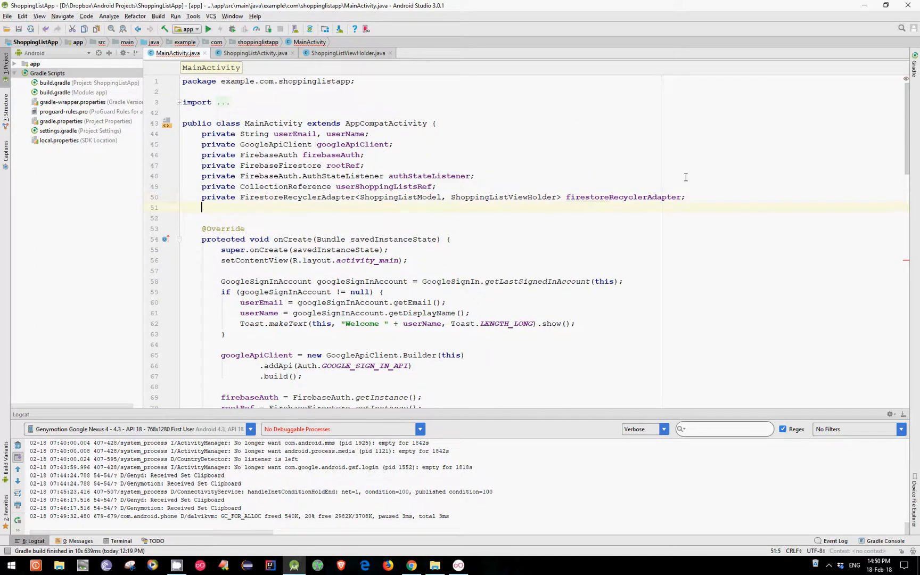
Declare private Context context; and assign context = this; in onCreate
text(private c)
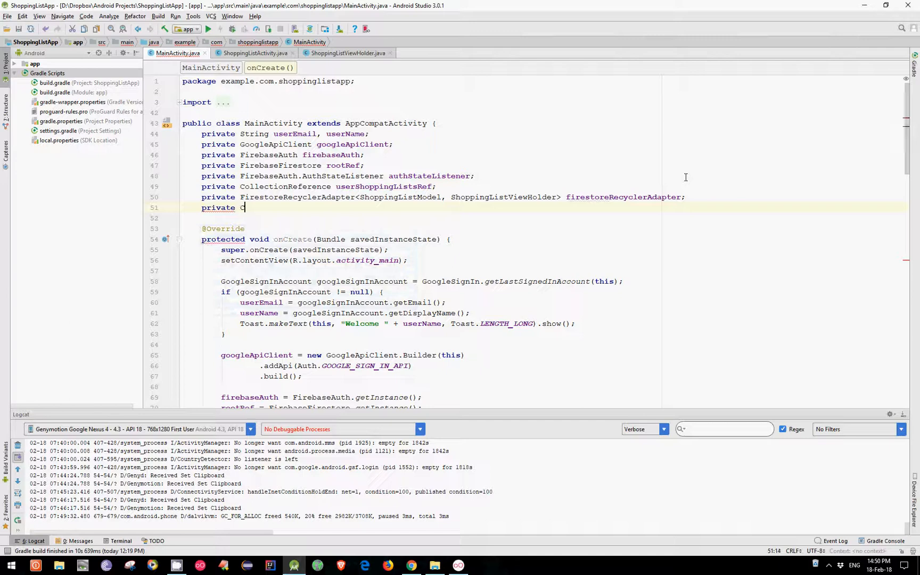
text(Context context)
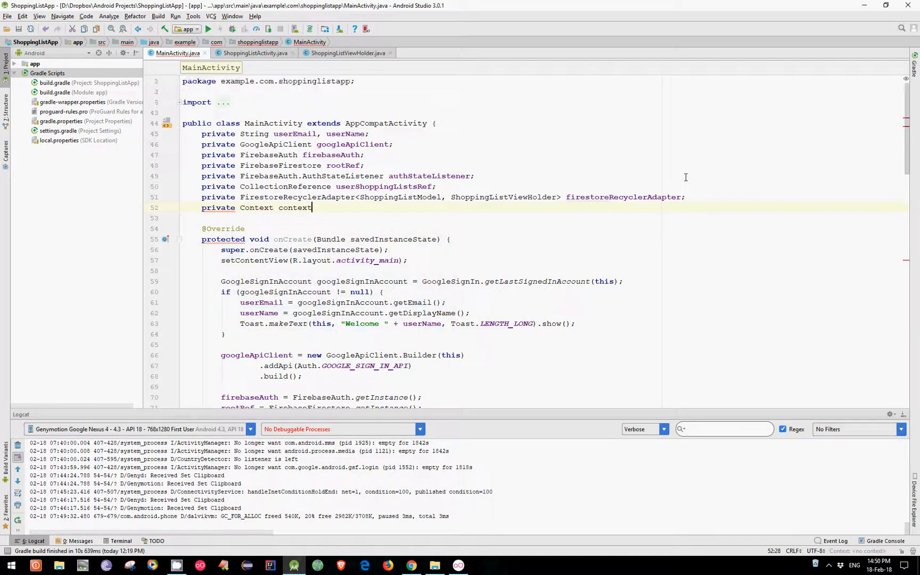
text(;)
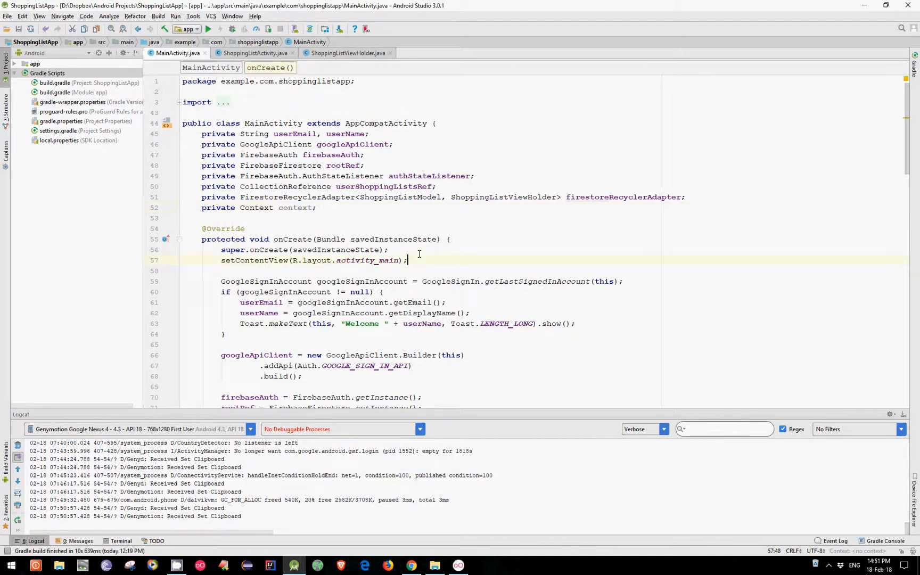
text(context =)
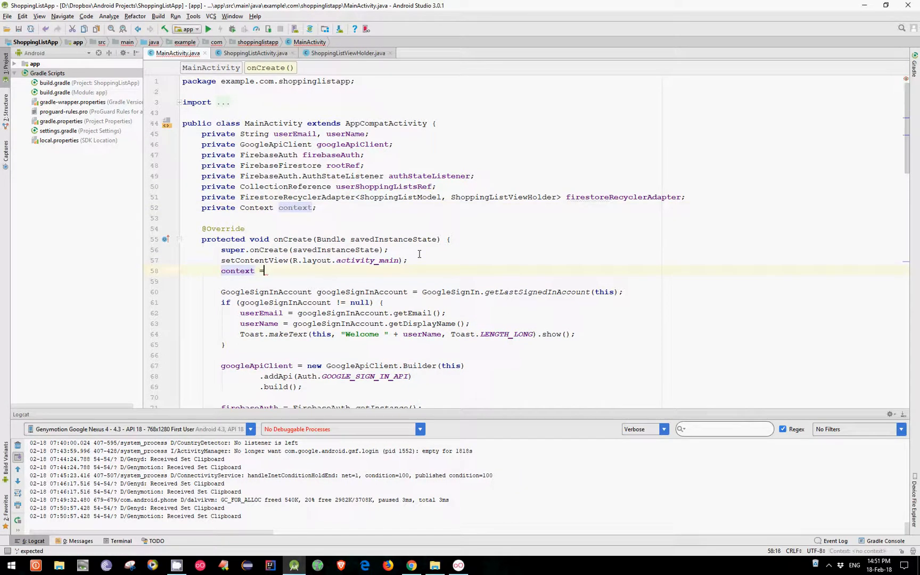
text(this;)
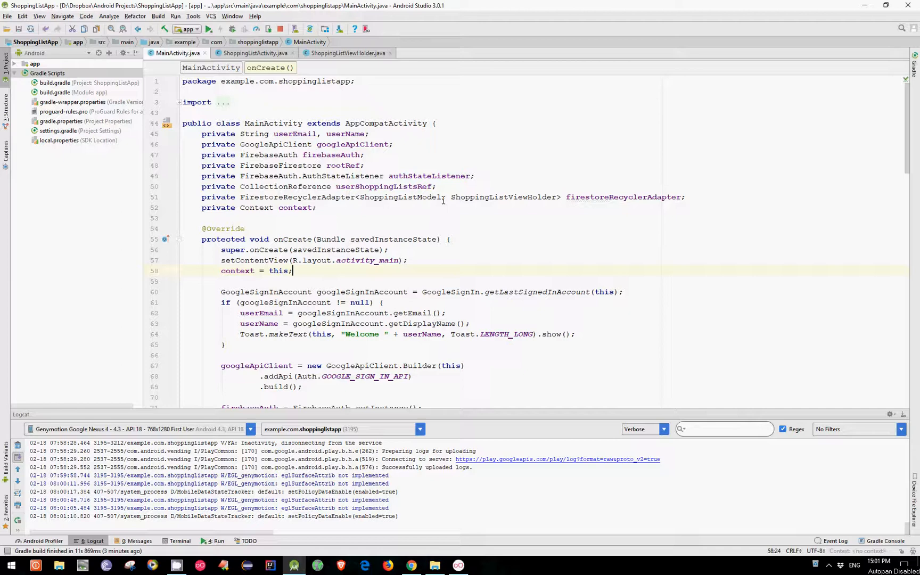
Rename the setPositiveButton label from Create to Update in the view holder
click(347, 53)
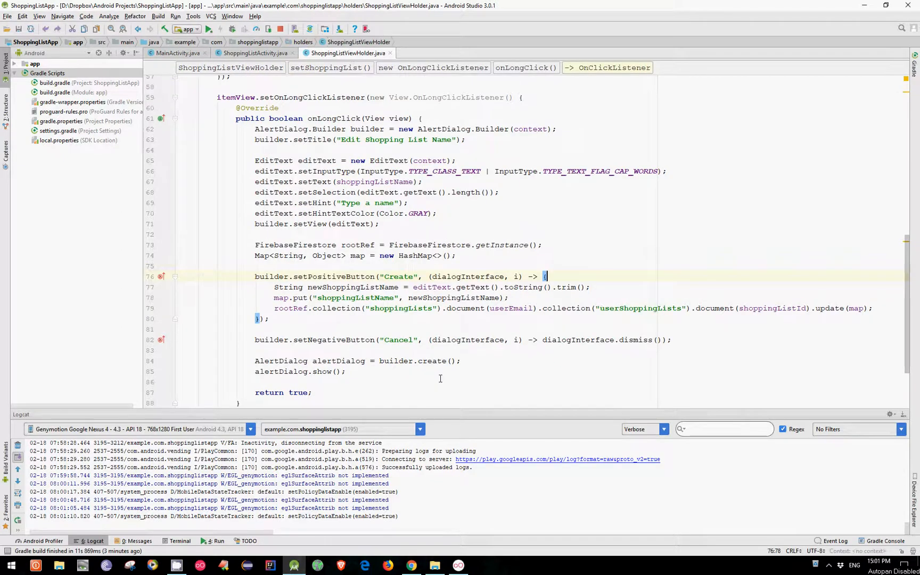
double_click(399, 277)
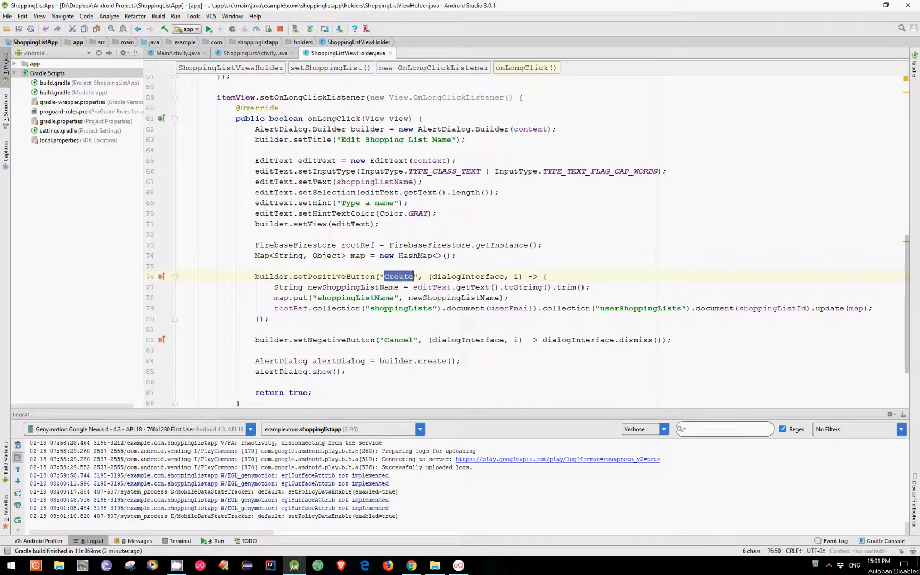
text(Update)
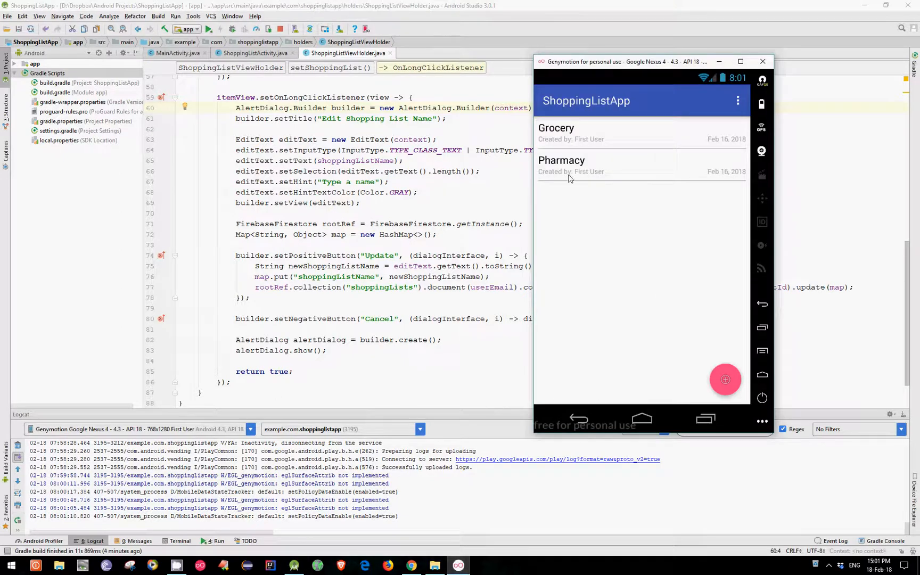
Long-press Grocery and confirm UPDATE to rename it New Grocery in the emulator
click(555, 128)
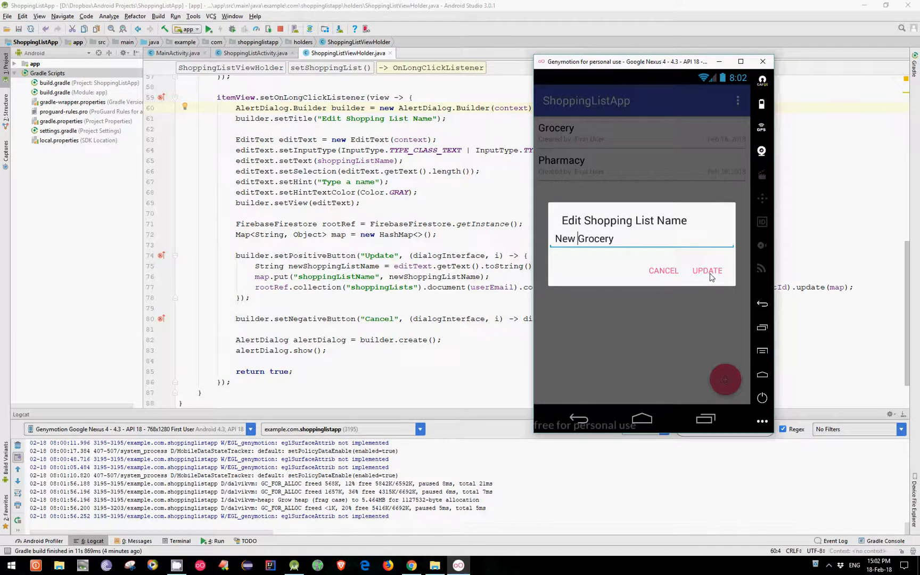
click(706, 270)
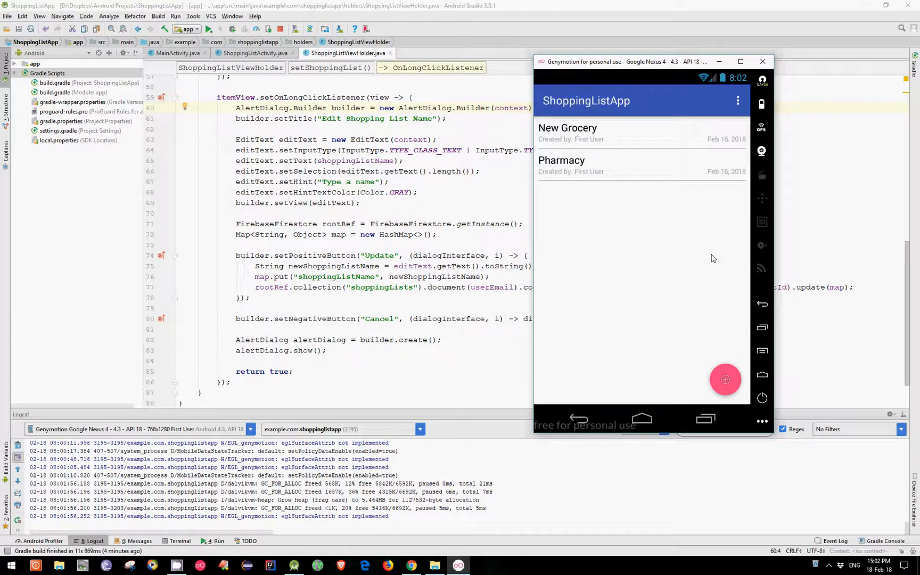